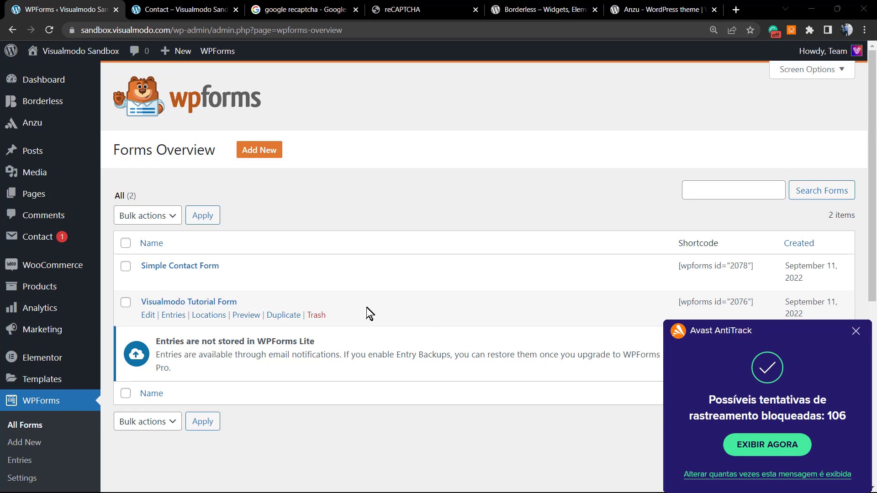
Review the Contact page form's fields and Submit button, then return to the WPForms forms overview
left_click(856, 331)
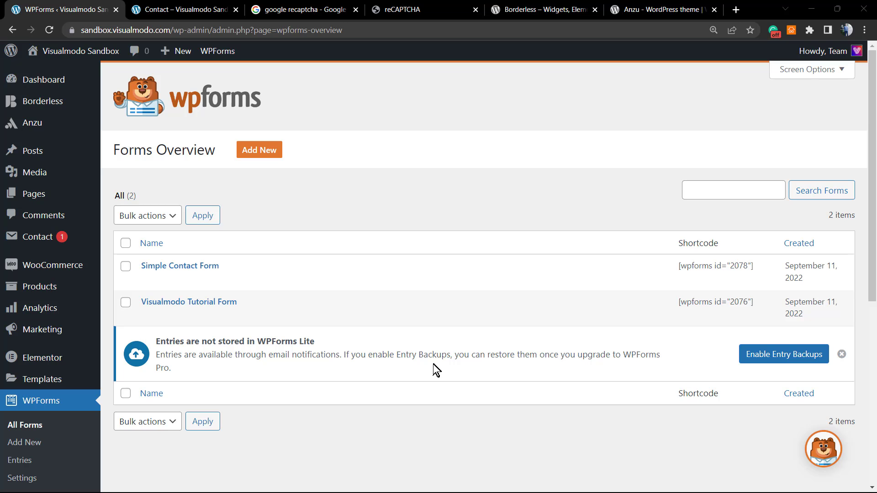
left_click(150, 393)
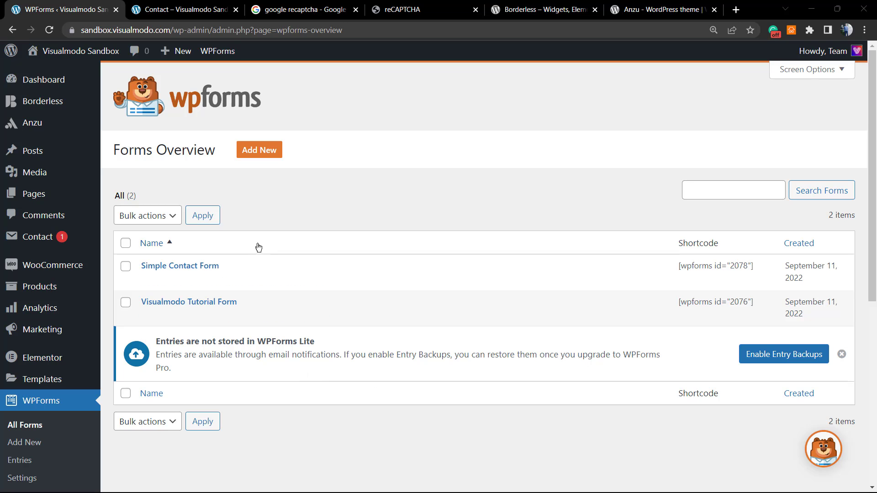
left_click(184, 9)
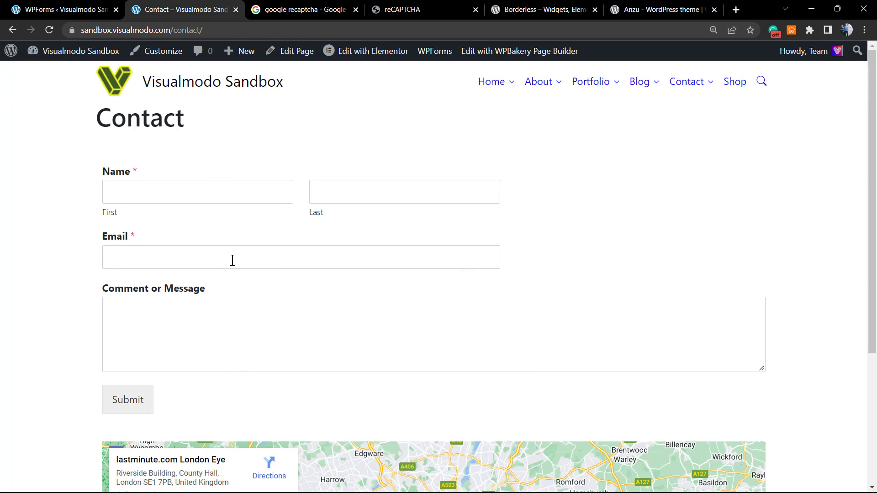
mouse_move(256, 282)
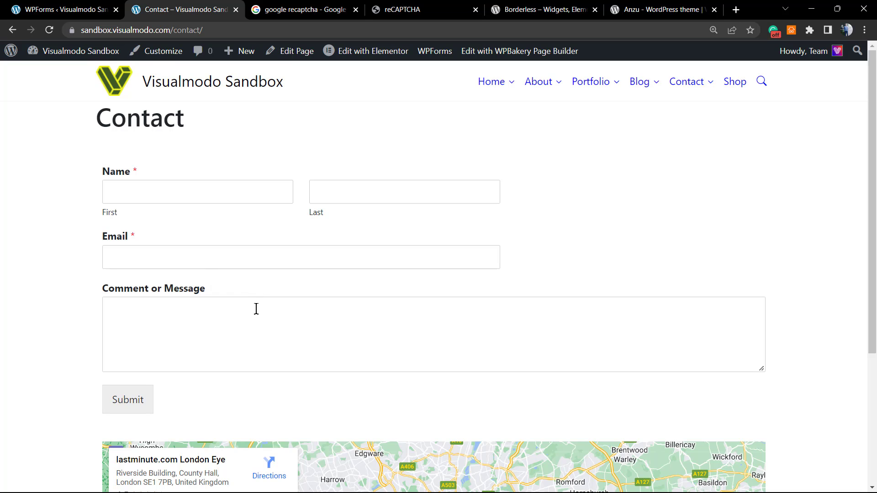
mouse_move(231, 310)
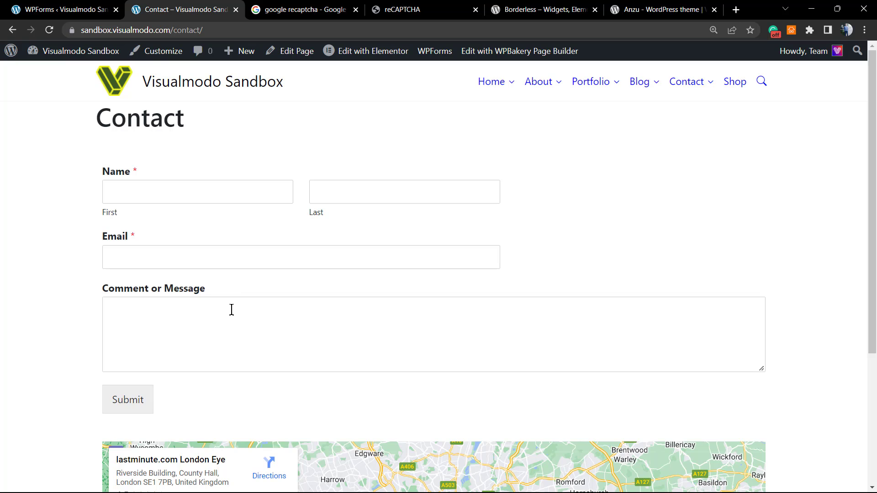
mouse_move(226, 312)
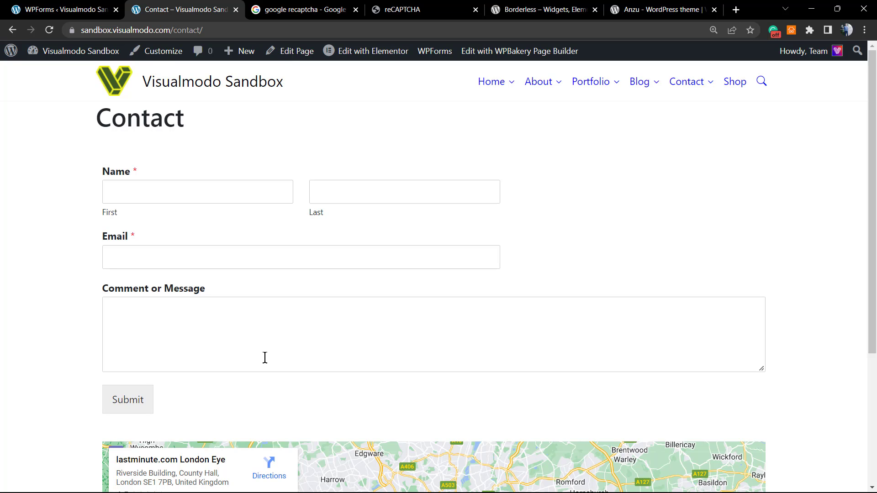
mouse_move(252, 352)
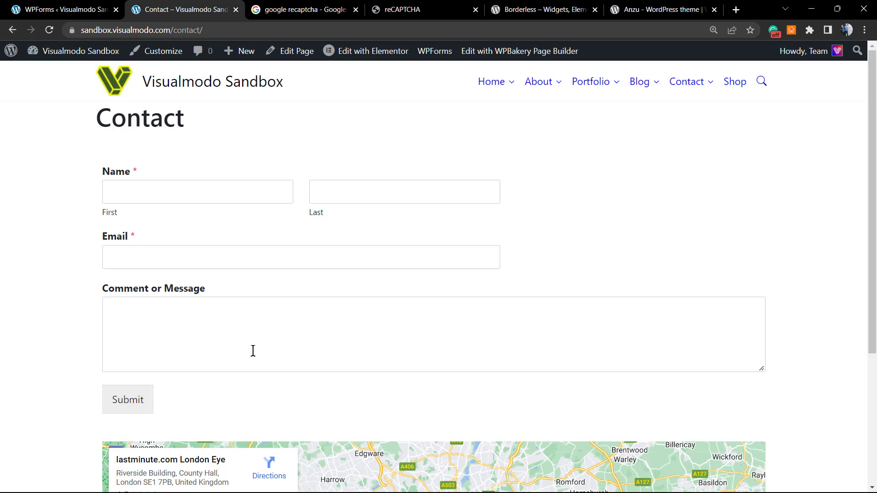
mouse_move(240, 347)
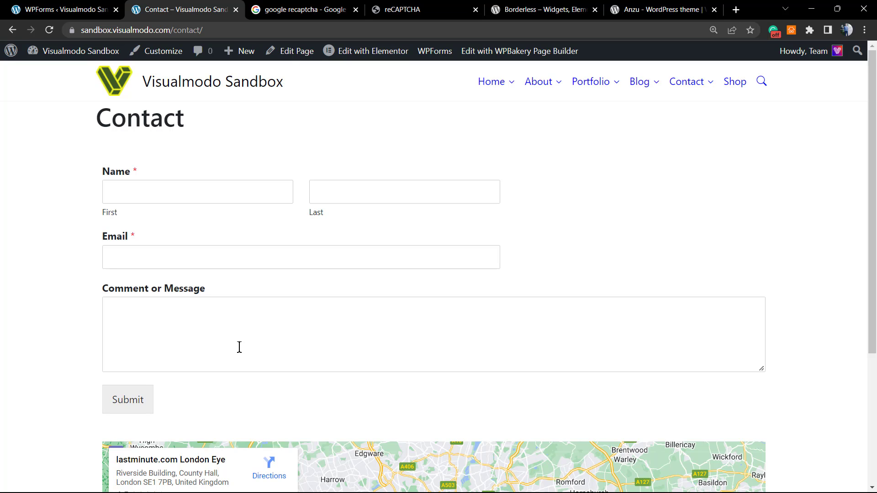
mouse_move(247, 345)
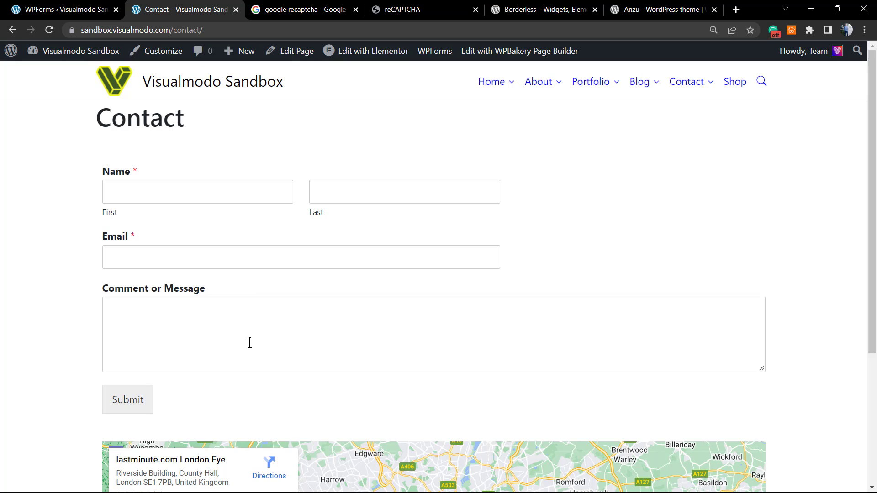
mouse_move(247, 345)
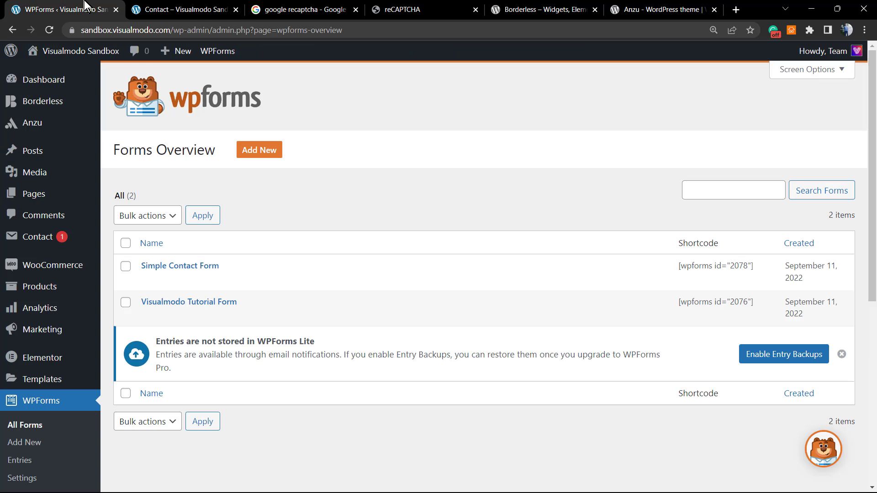
Open the WordPress admin Dashboard and reveal the WPForms submenu
left_click(43, 80)
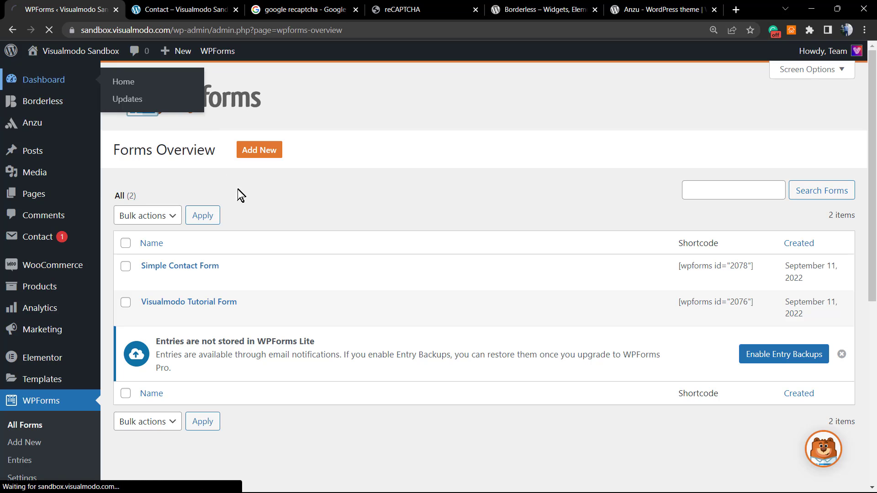
left_click(124, 81)
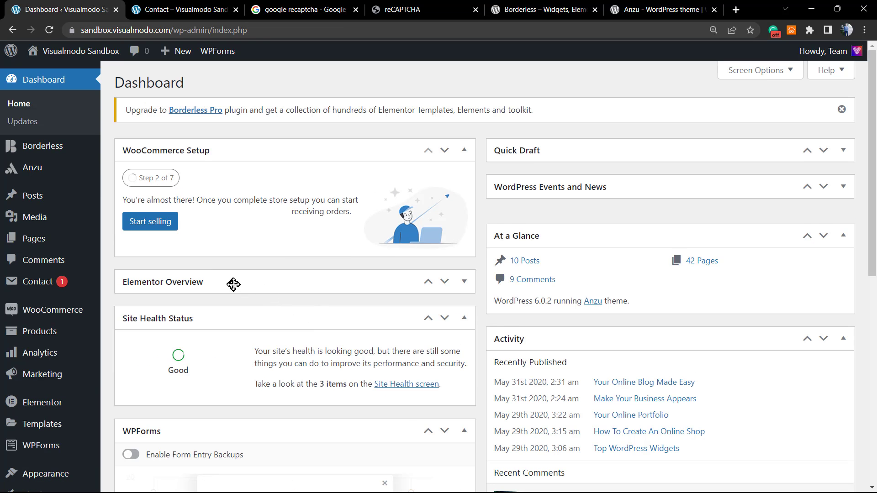
mouse_move(143, 312)
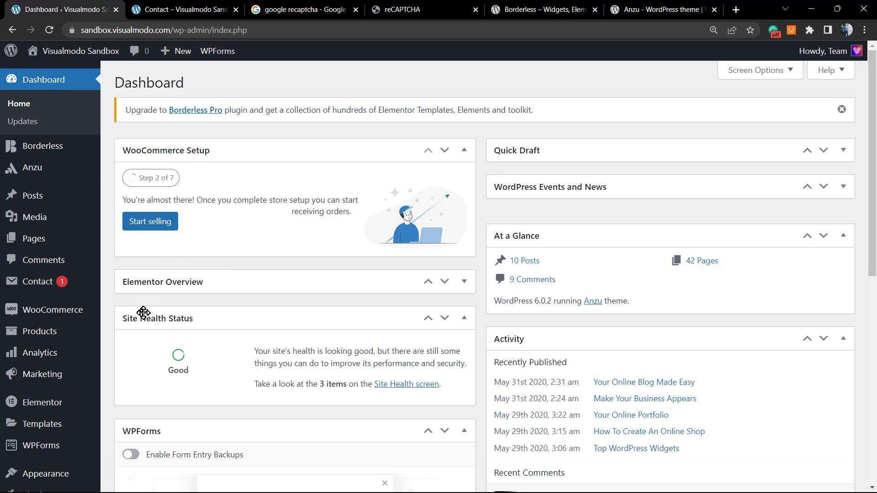
mouse_move(145, 308)
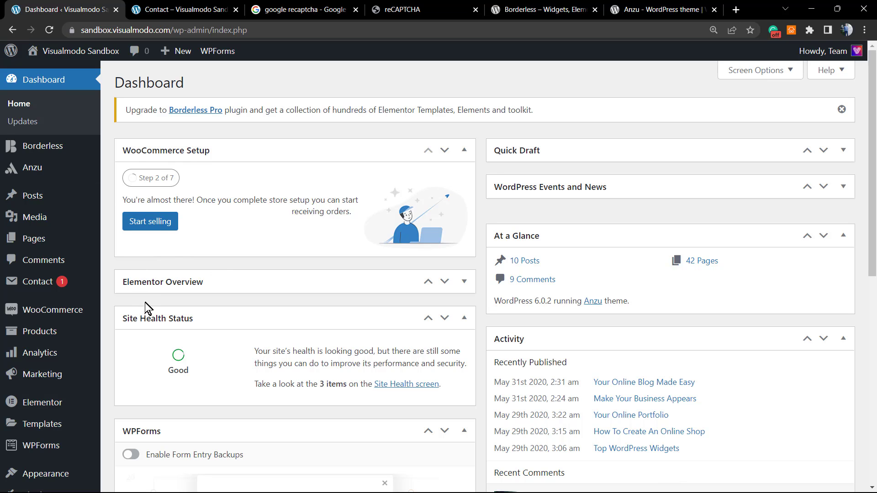
scroll("down", 3)
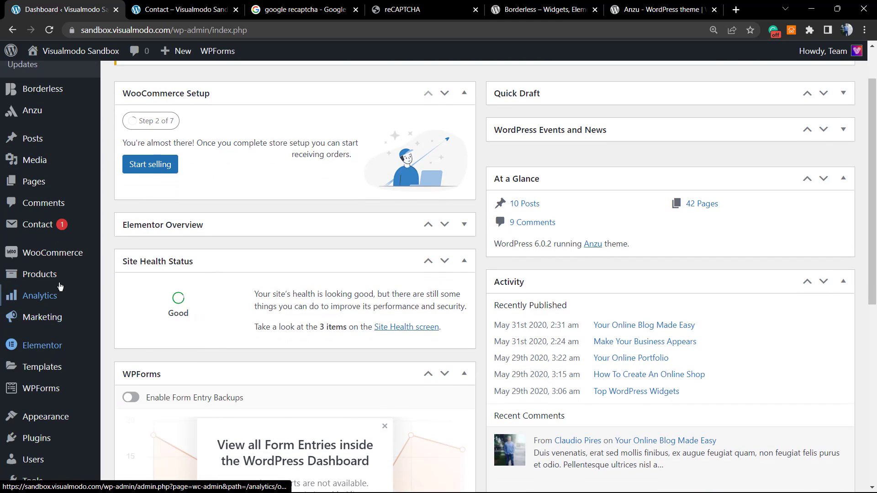
scroll("down", 3)
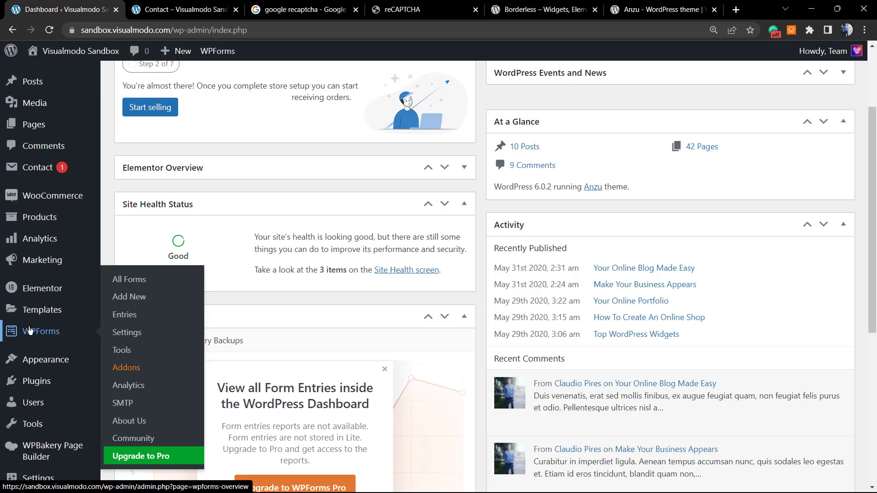
mouse_move(92, 336)
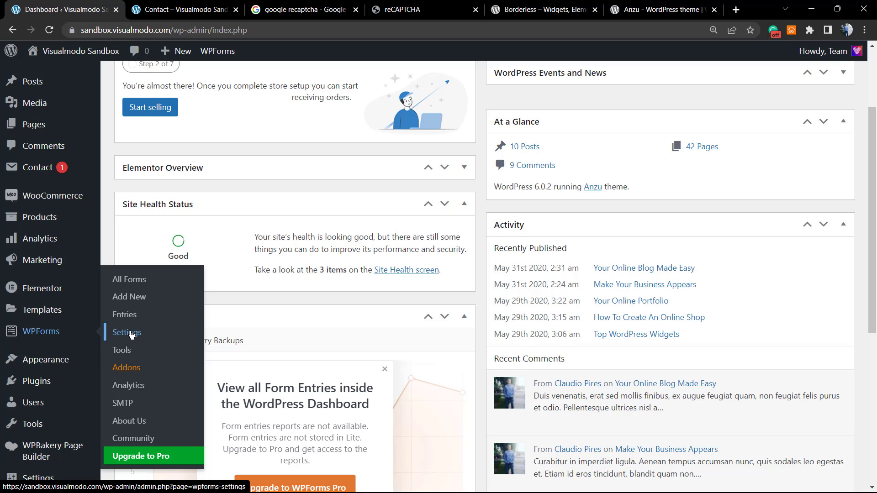
Open the WPForms Settings CAPTCHA tab, where None is selected, after glancing at the Contact page
left_click(127, 332)
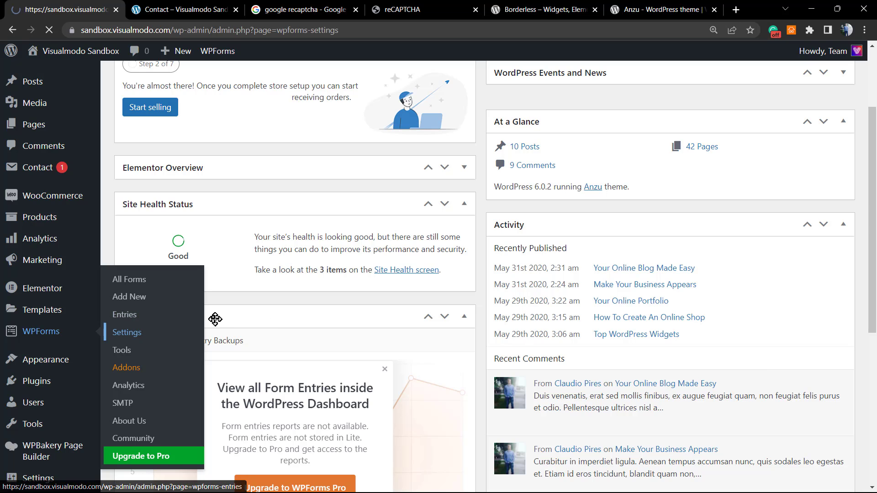
left_click(127, 332)
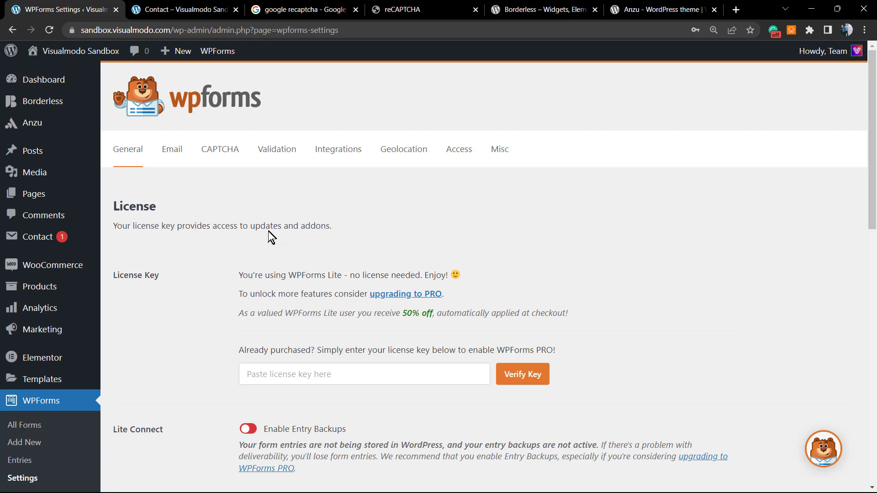
mouse_move(529, 158)
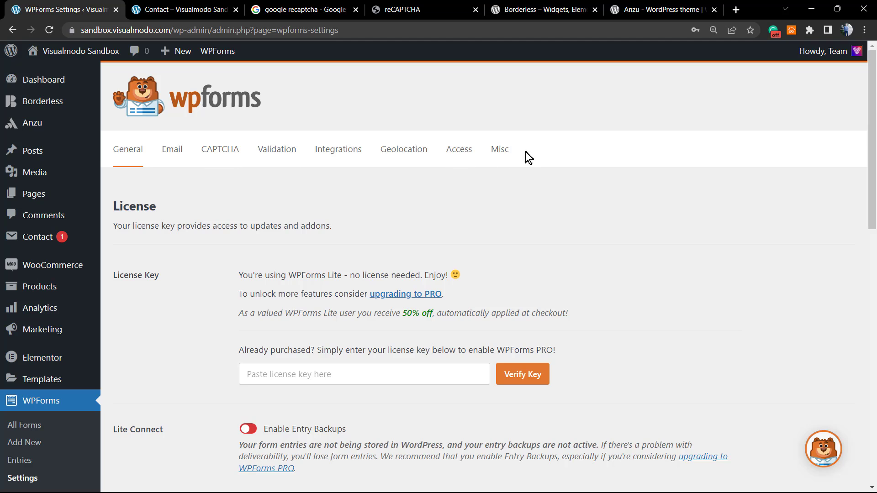
mouse_move(265, 202)
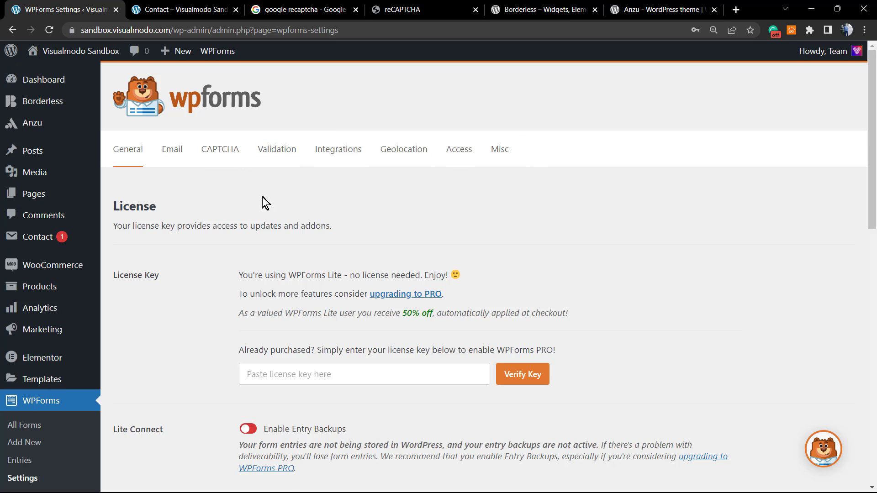
mouse_move(220, 149)
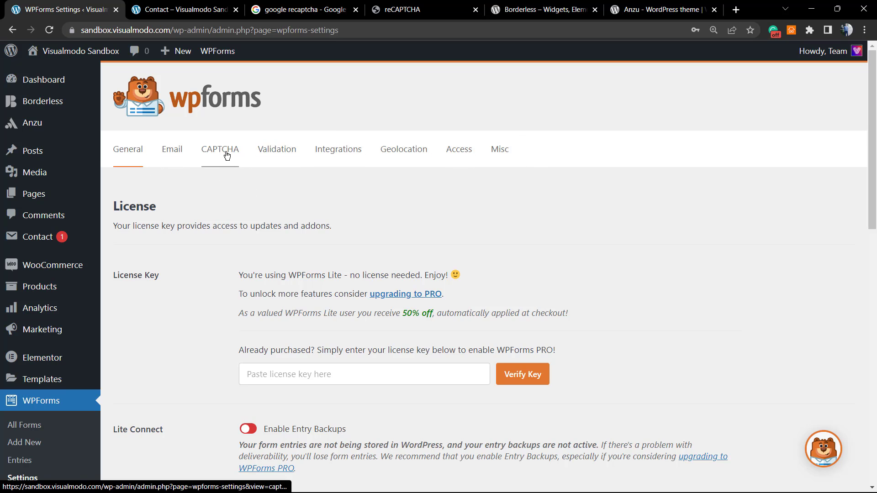
left_click(220, 149)
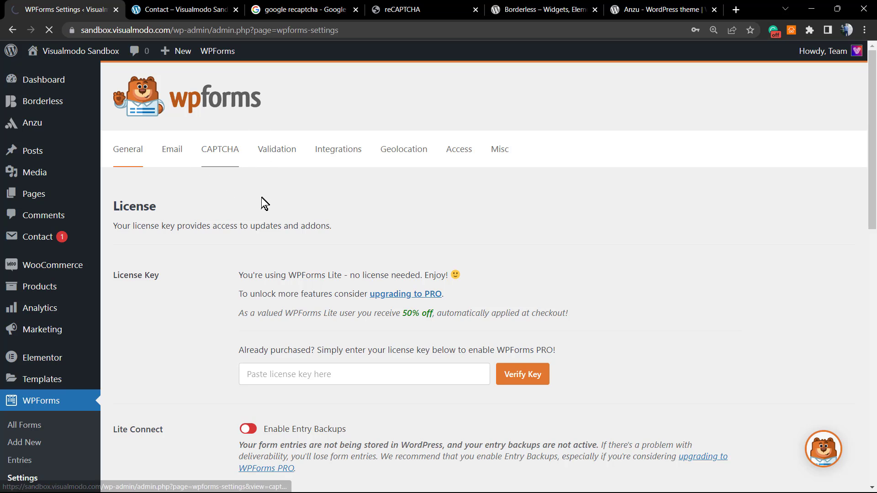
left_click(219, 150)
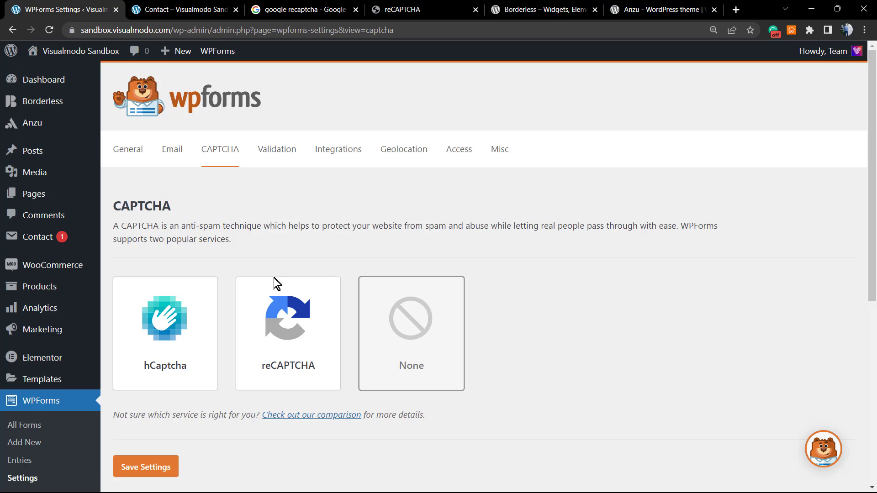
mouse_move(275, 284)
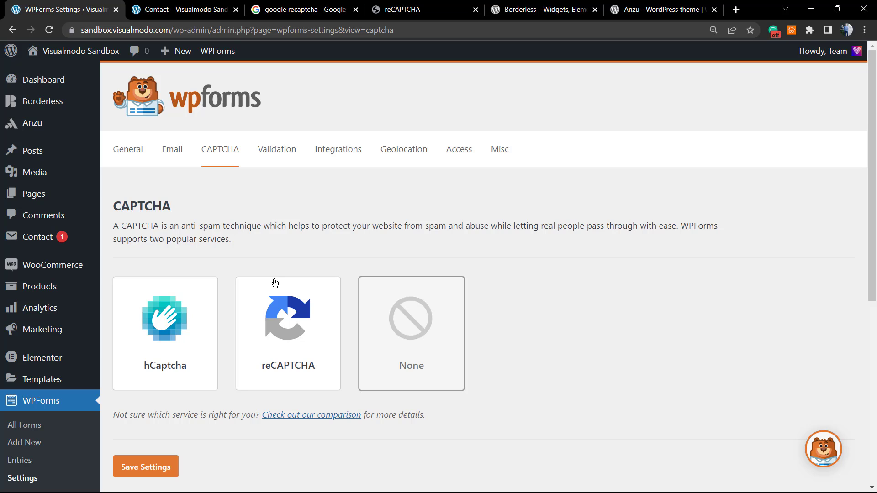
mouse_move(508, 363)
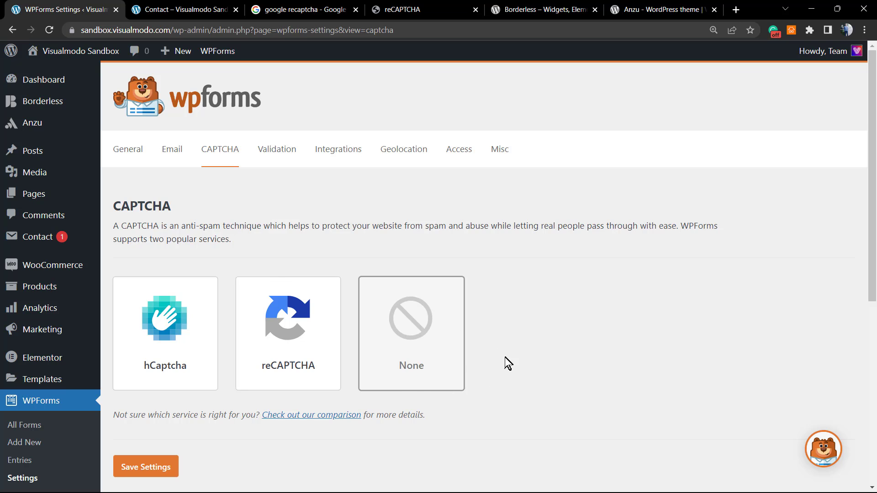
mouse_move(525, 366)
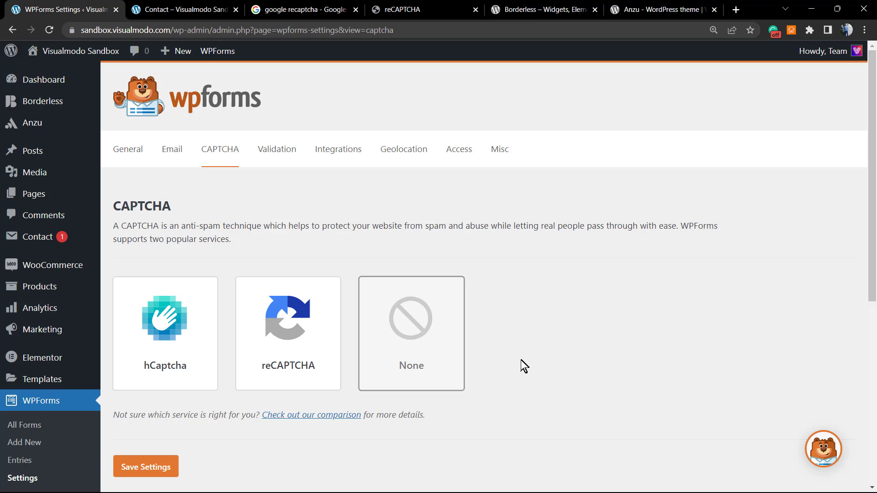
left_click(185, 9)
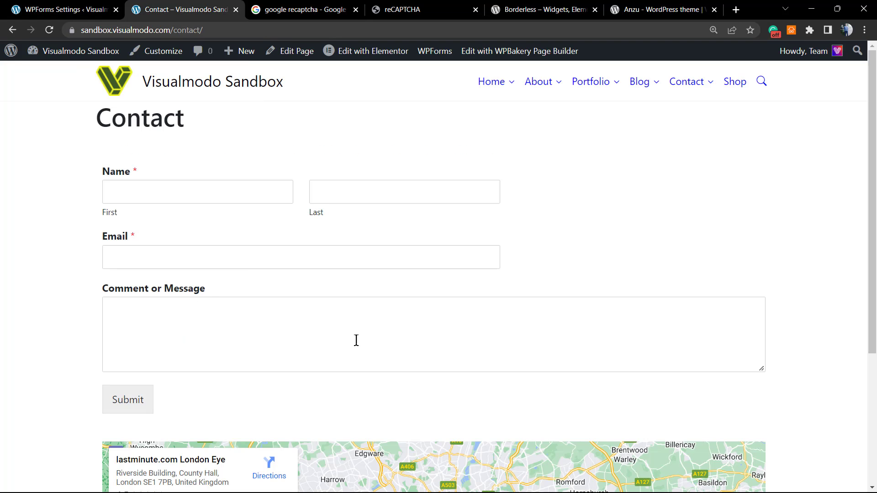
left_click(62, 9)
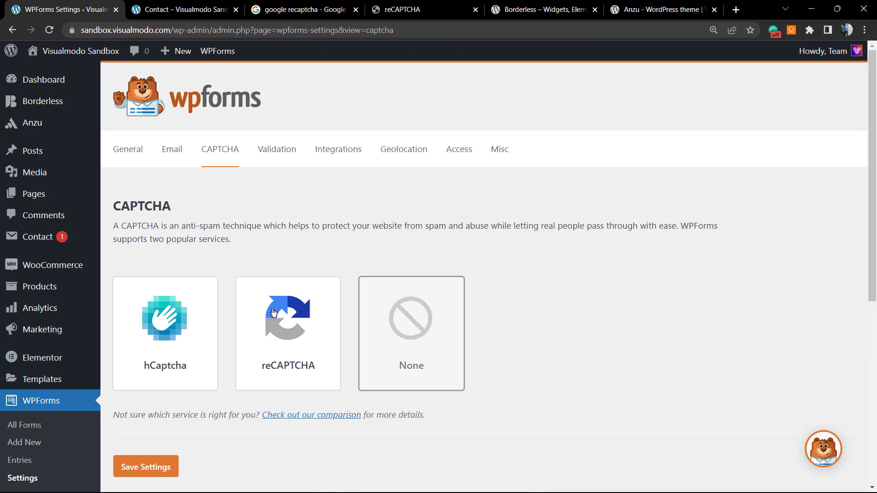
mouse_move(289, 334)
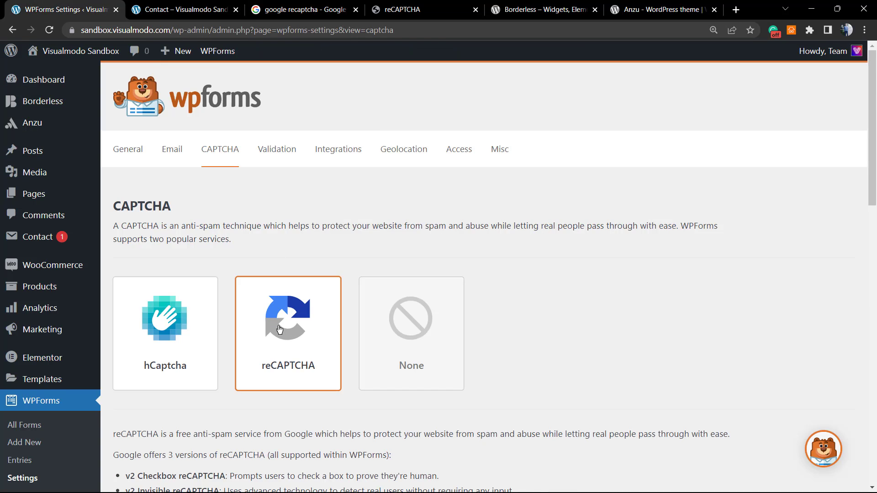
scroll("down", 3)
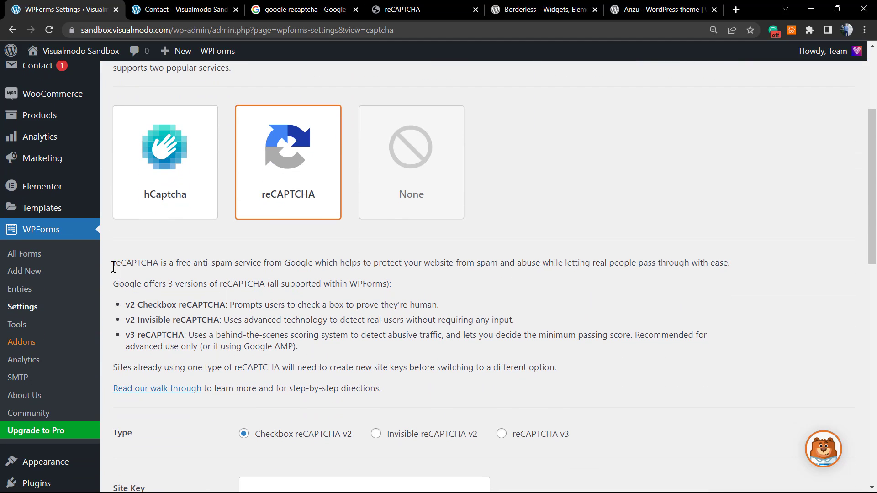
mouse_move(235, 274)
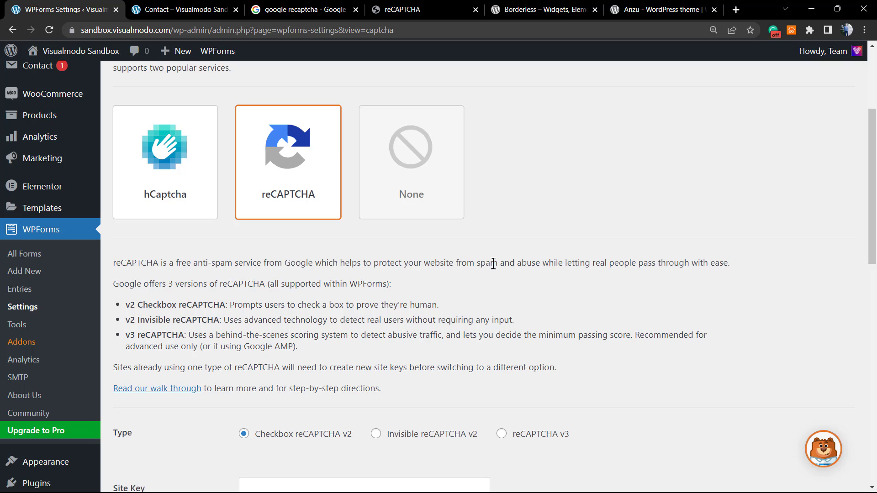
double_click(528, 263)
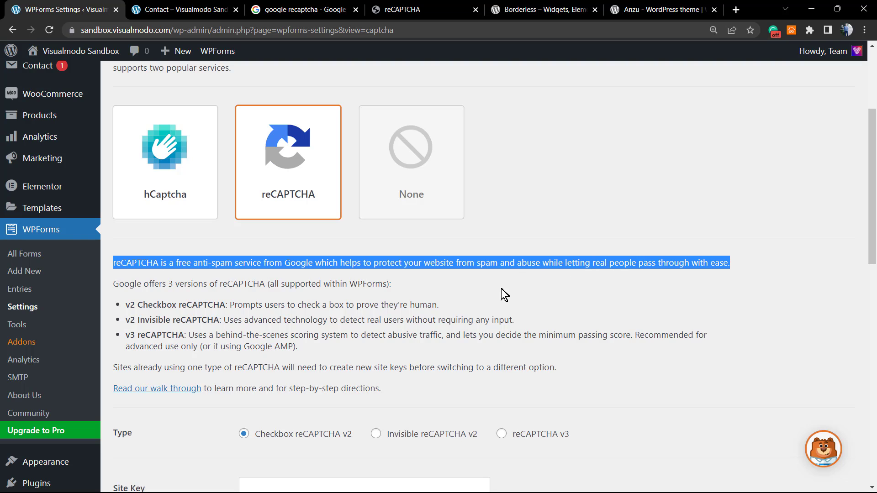
scroll("down", 3)
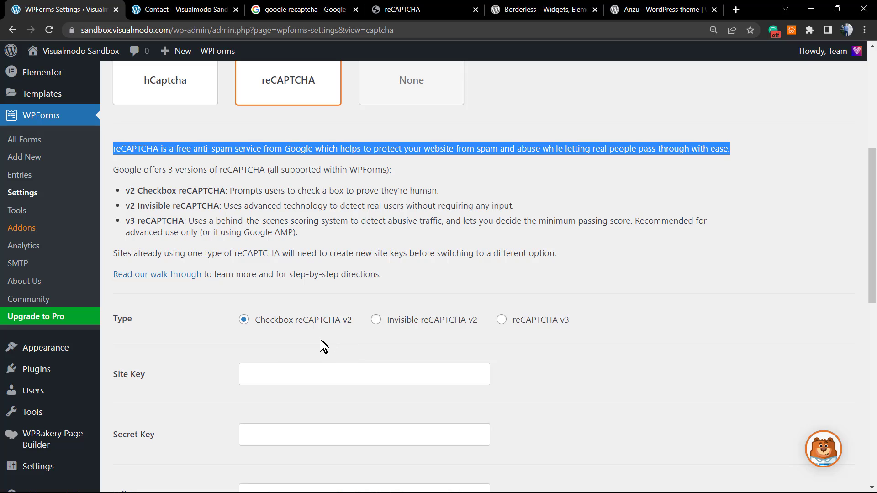
mouse_move(322, 349)
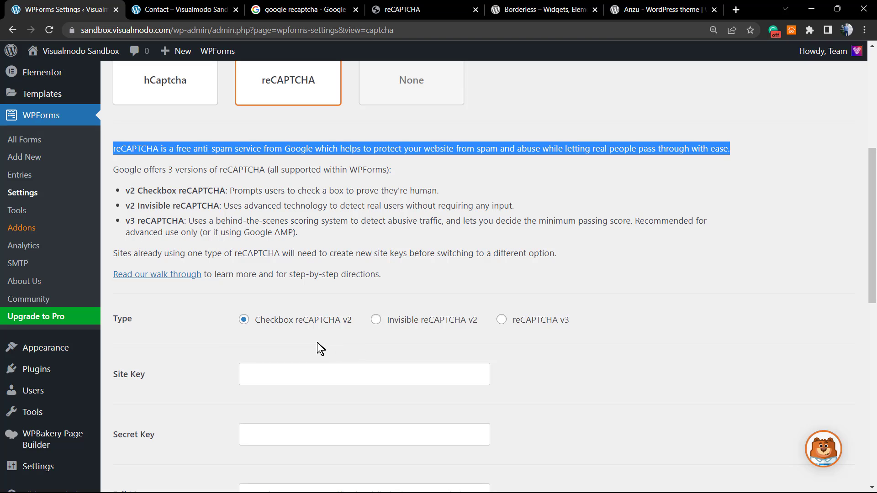
mouse_move(401, 323)
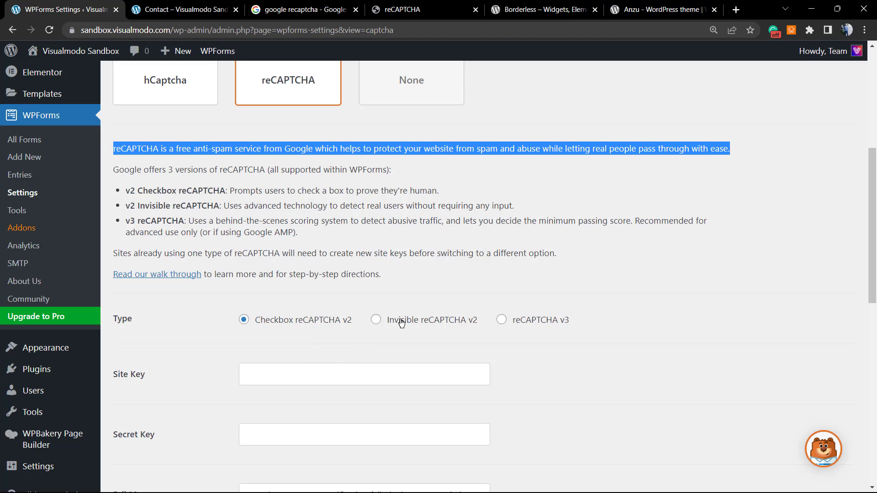
mouse_move(518, 326)
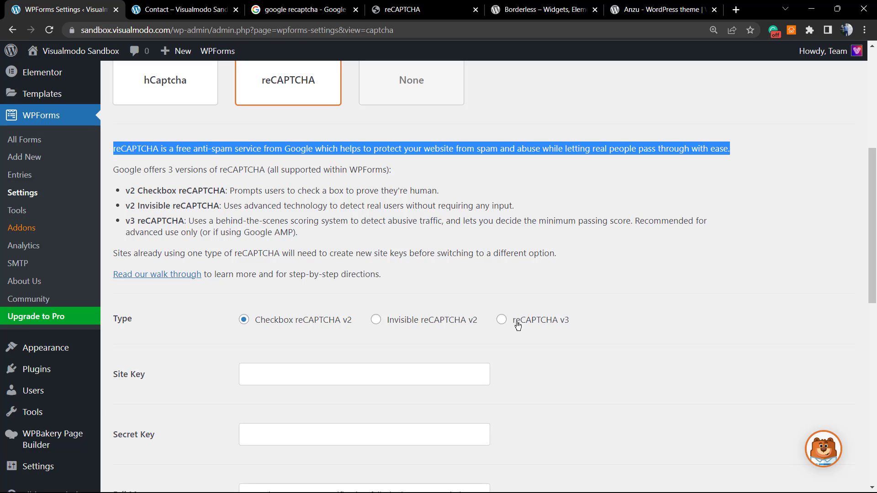
left_click(376, 320)
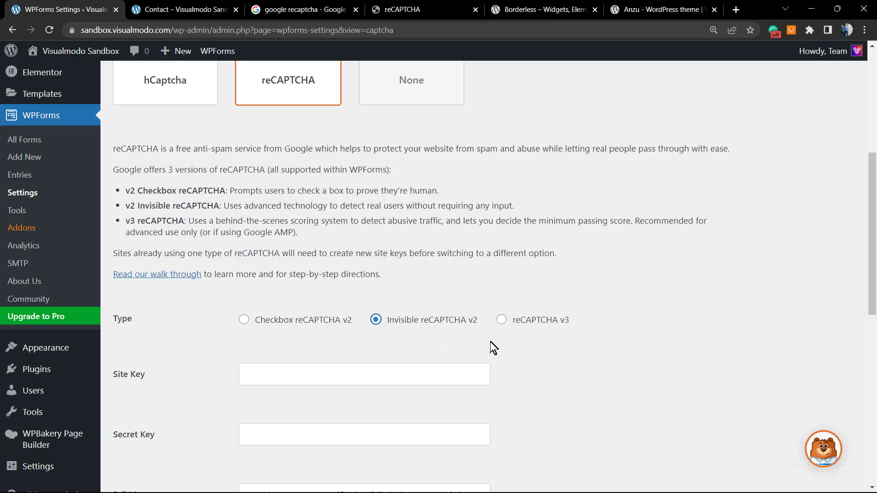
left_click(244, 319)
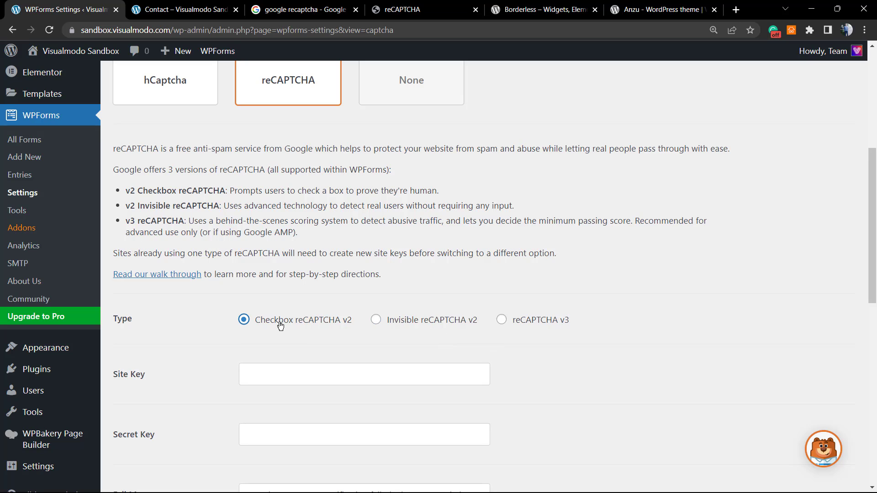
mouse_move(297, 346)
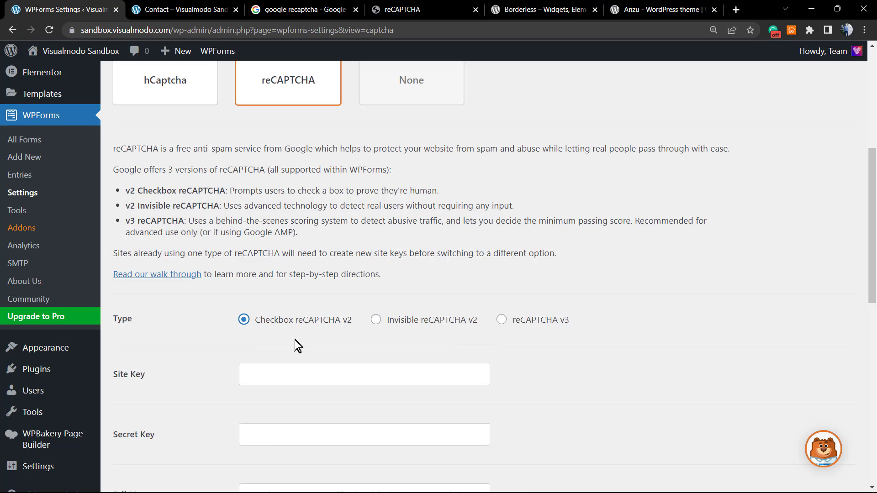
mouse_move(622, 326)
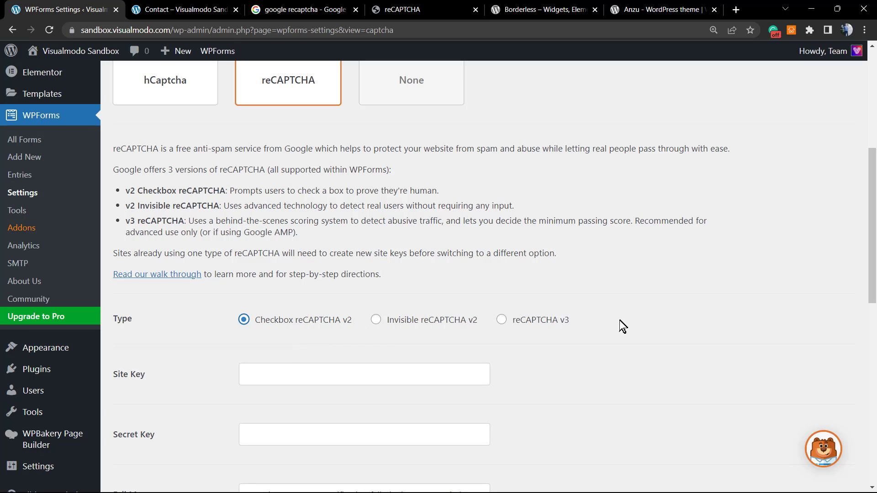
mouse_move(400, 329)
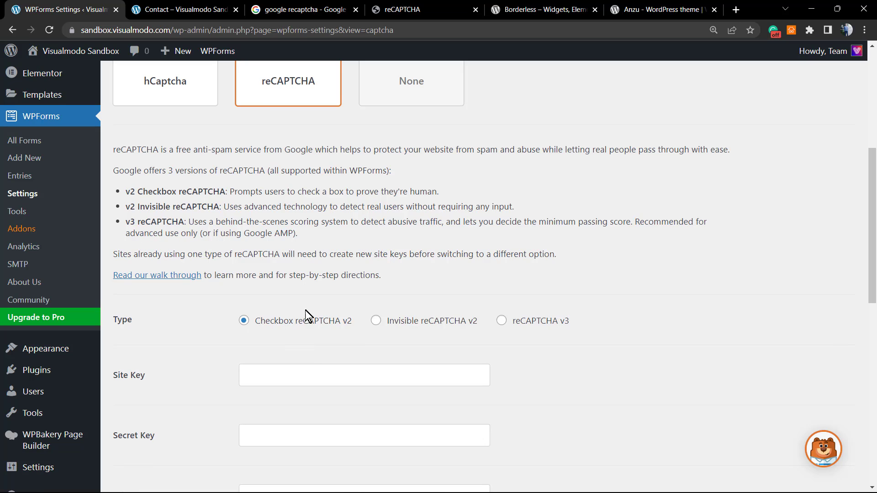
scroll("down", 3)
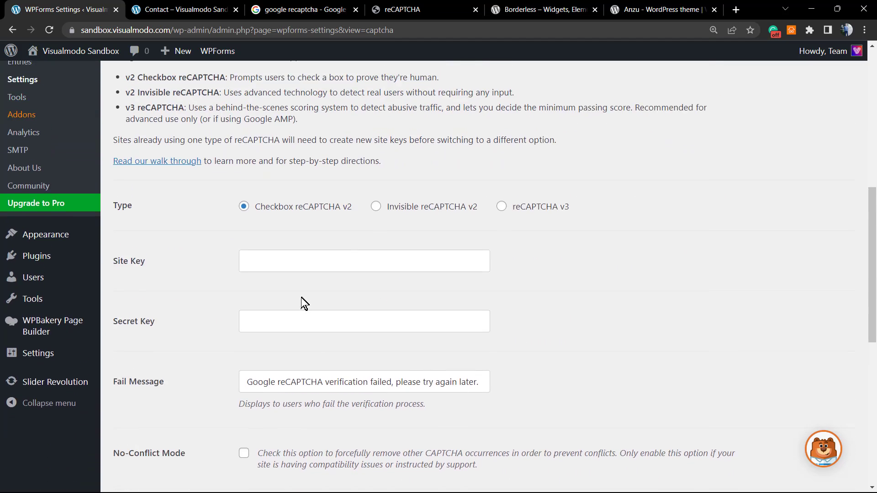
scroll("down", 3)
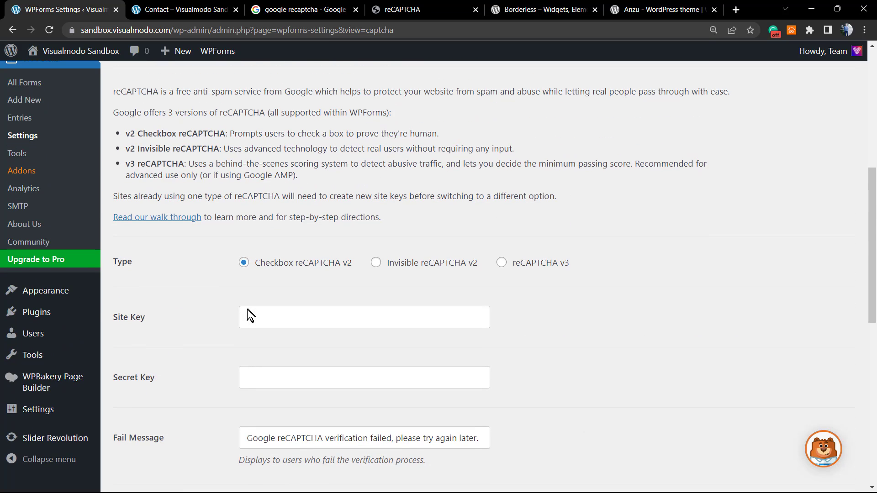
mouse_move(133, 379)
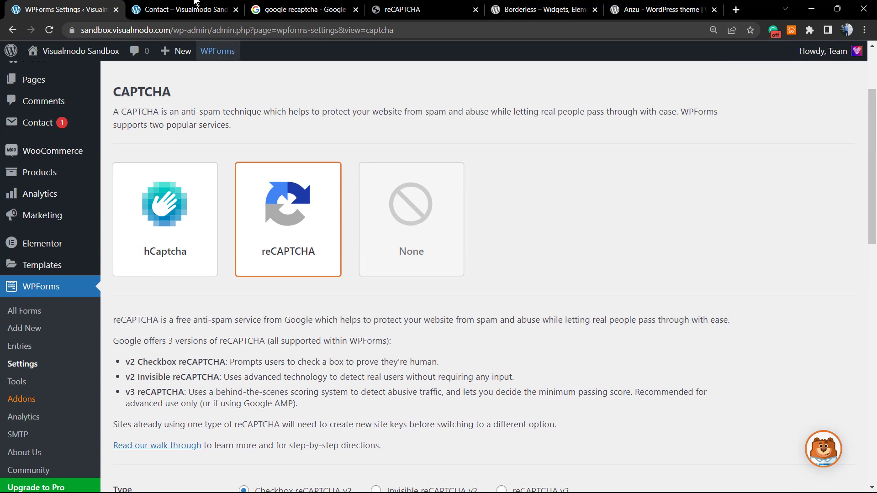
Open the 'reCAPTCHA - Google' search result and reach the Register a new site form
left_click(302, 10)
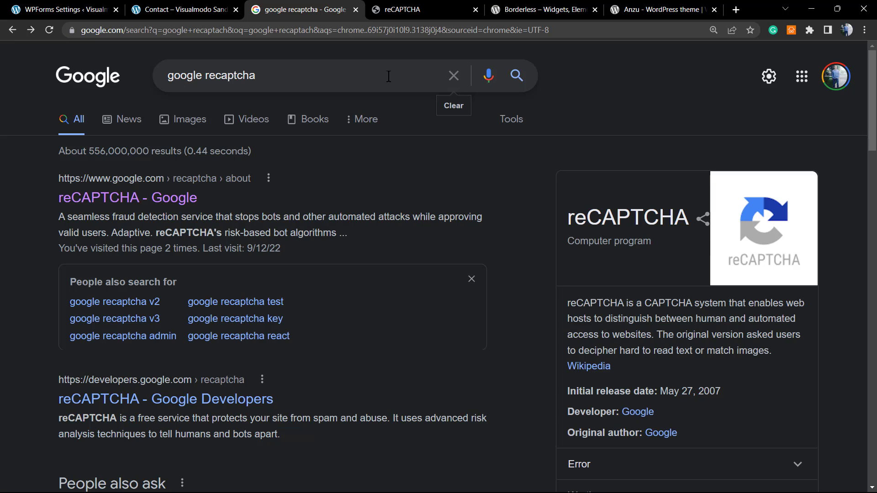
left_click(127, 198)
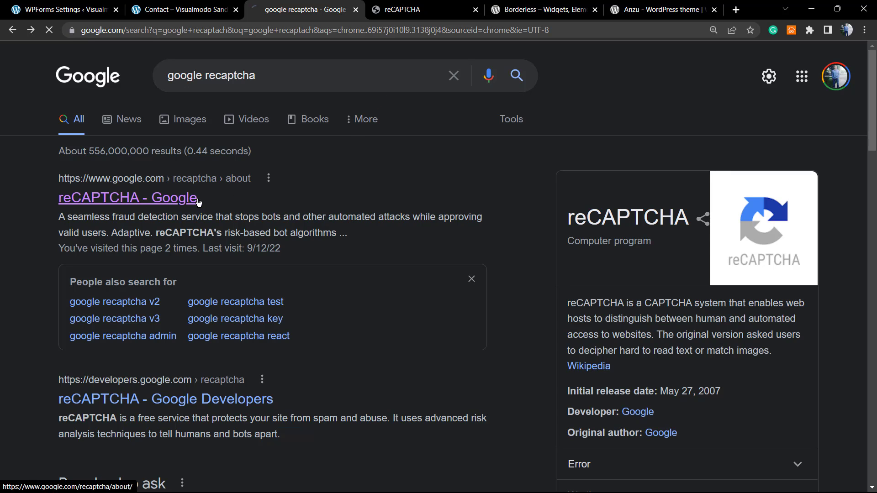
left_click(128, 198)
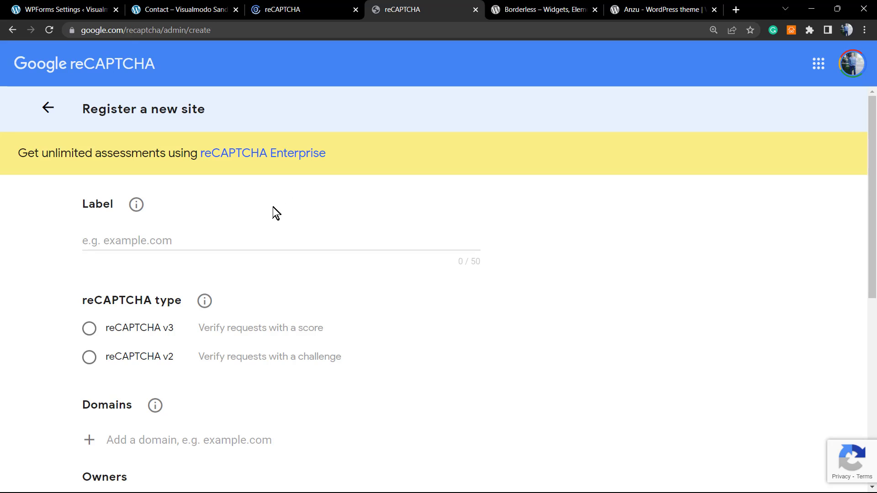
scroll("down", 3)
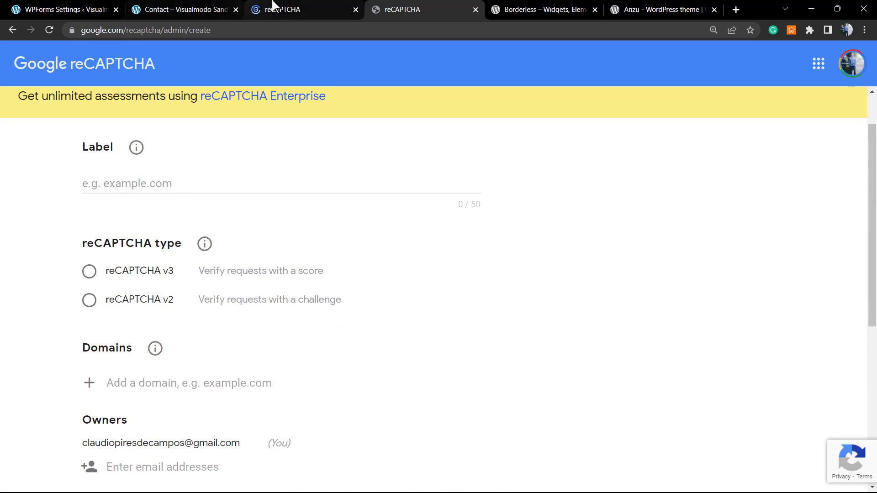
left_click(185, 9)
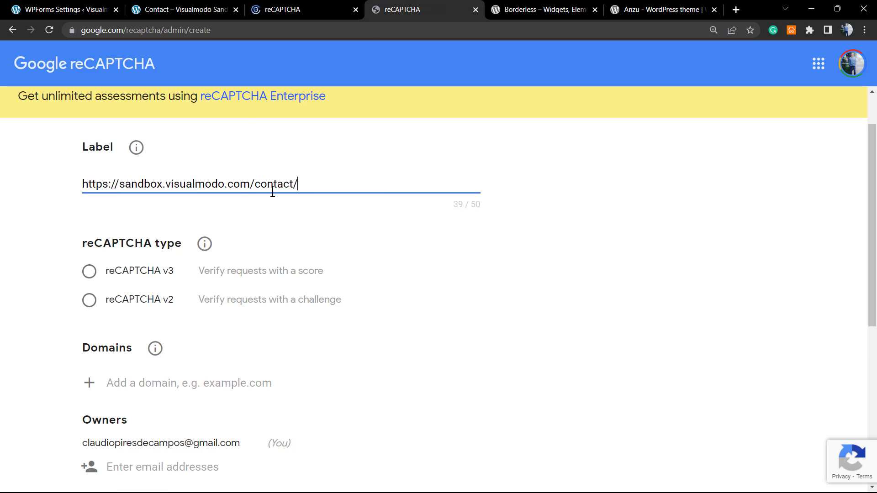
key("Backspace")
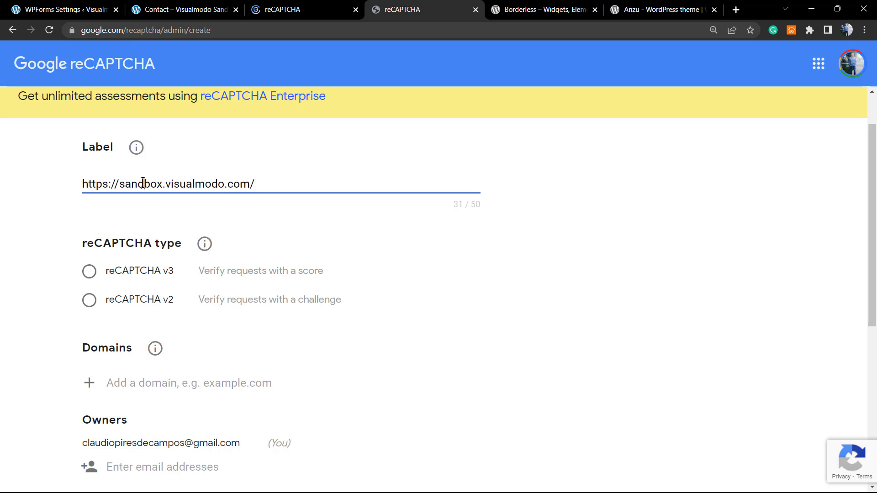
double_click(141, 183)
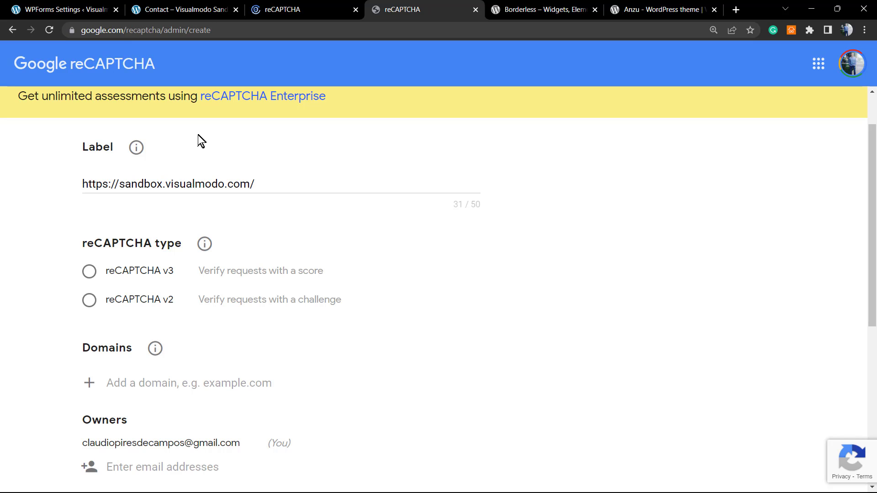
mouse_move(184, 9)
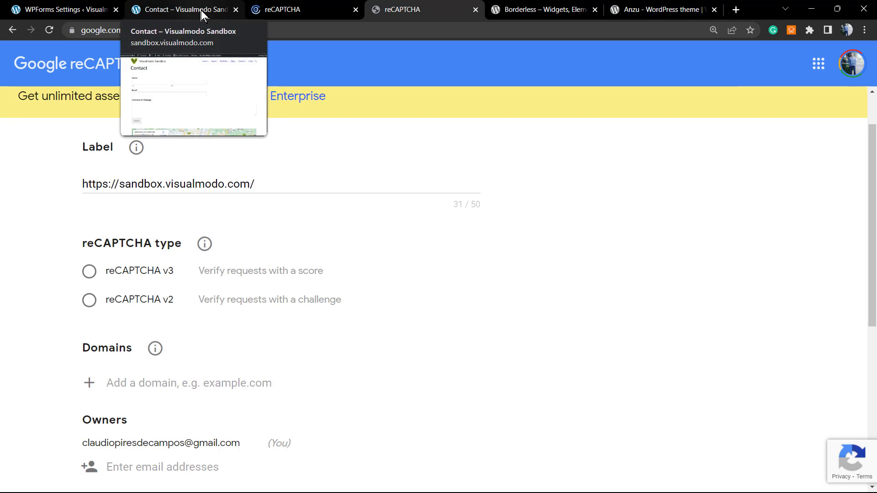
mouse_move(97, 289)
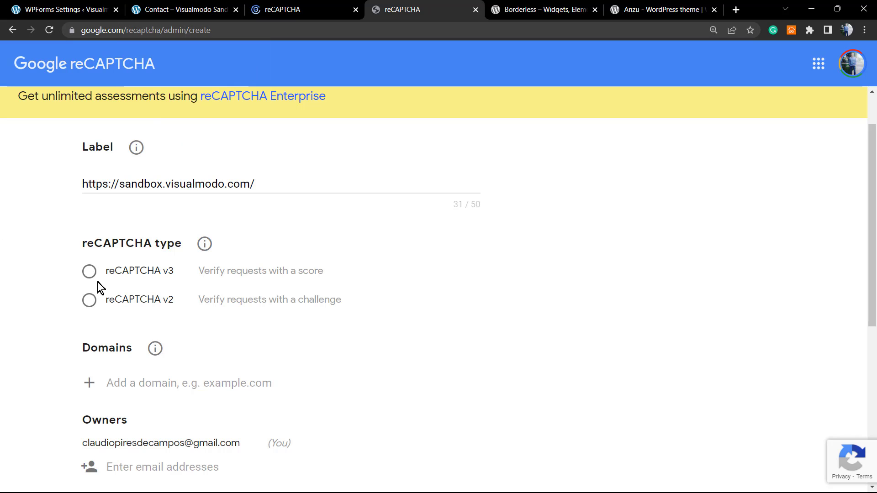
mouse_move(124, 307)
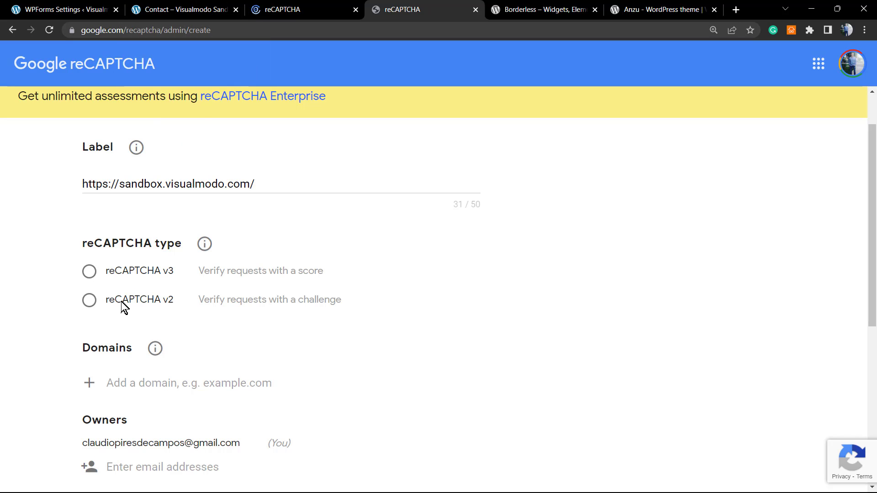
left_click(89, 300)
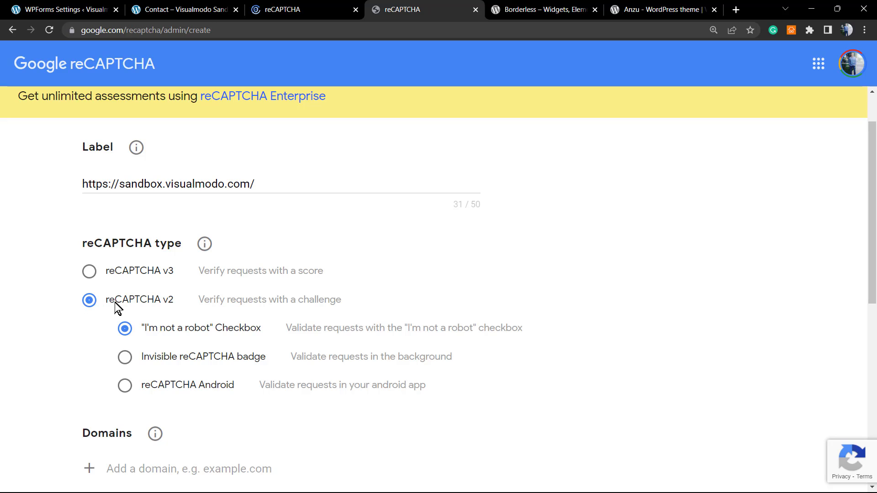
mouse_move(222, 333)
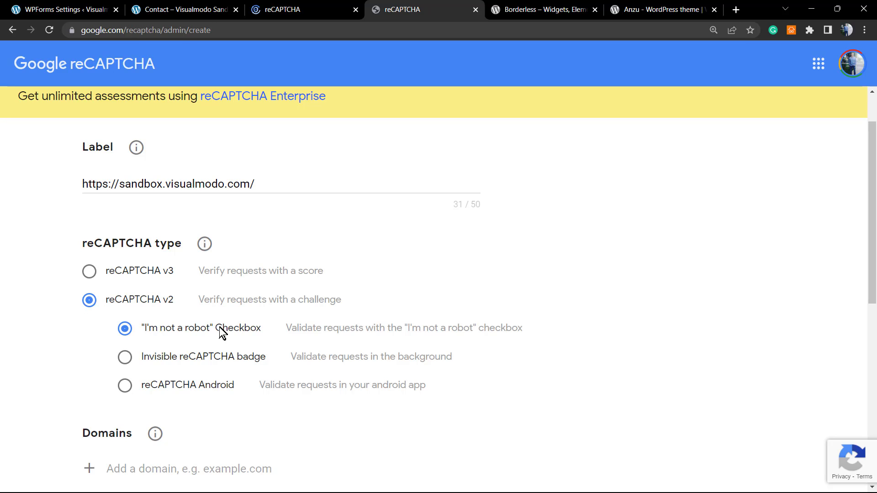
mouse_move(219, 334)
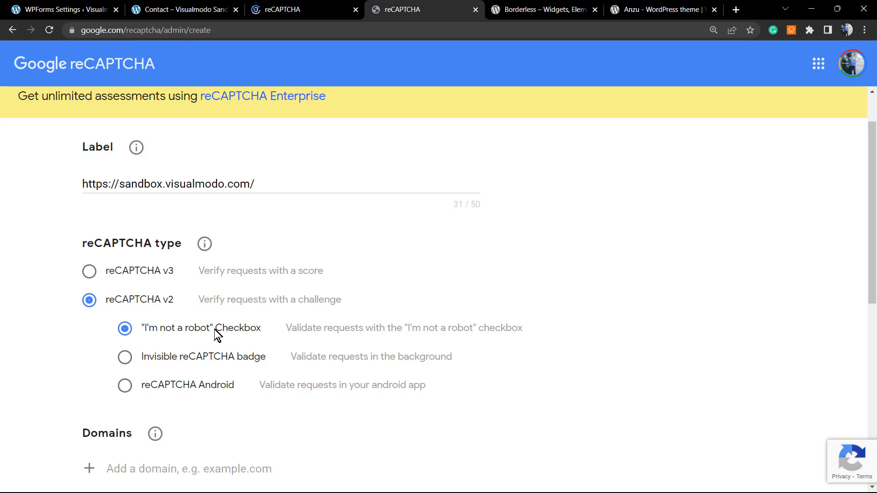
Enter sandbox.visualmodo.com as the domain and accept the reCAPTCHA Terms of Service
scroll("down", 3)
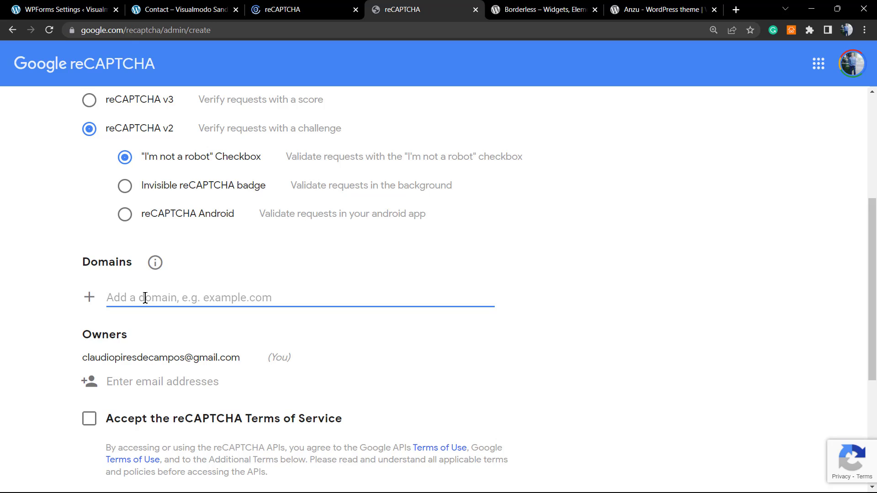
type("visualmodo.com")
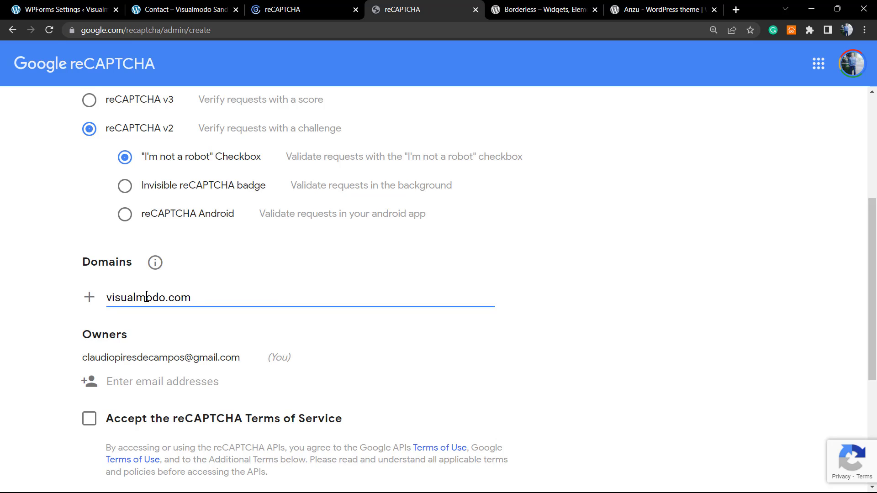
scroll("up", 3)
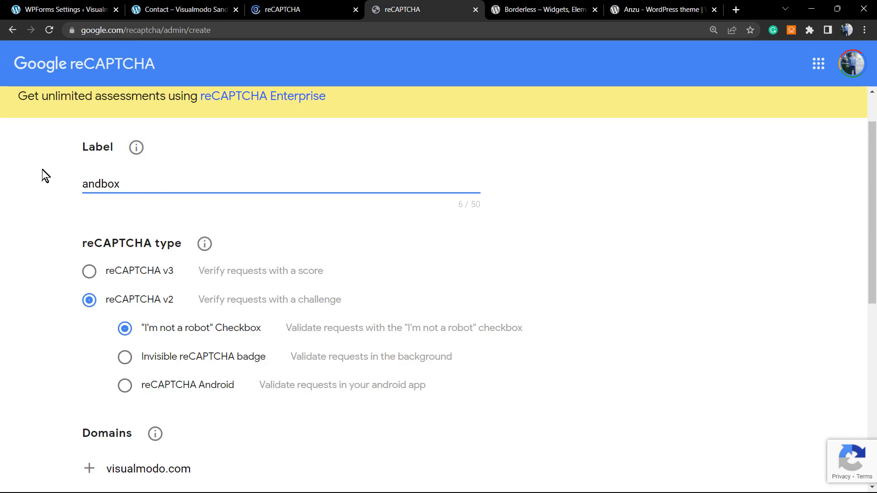
scroll("down", 3)
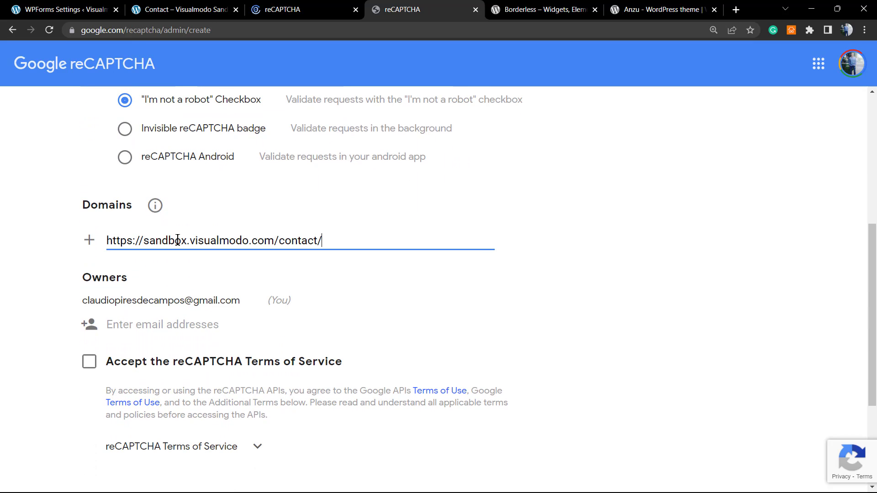
double_click(297, 241)
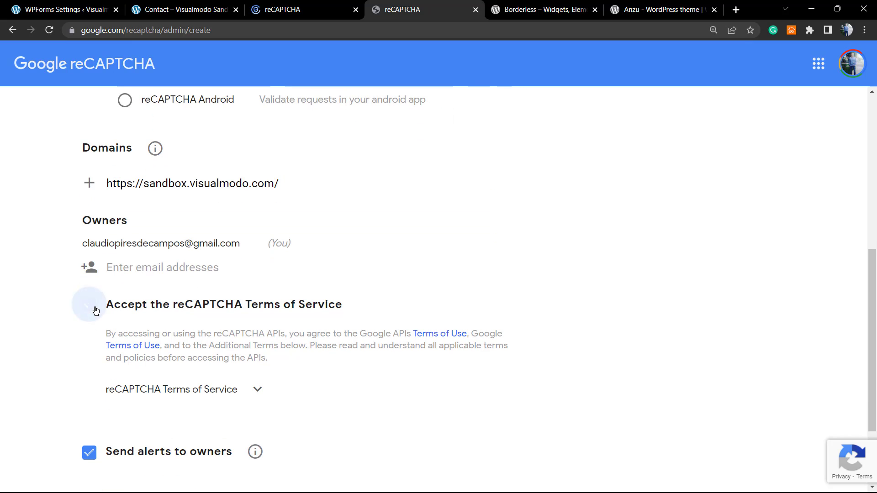
left_click(88, 304)
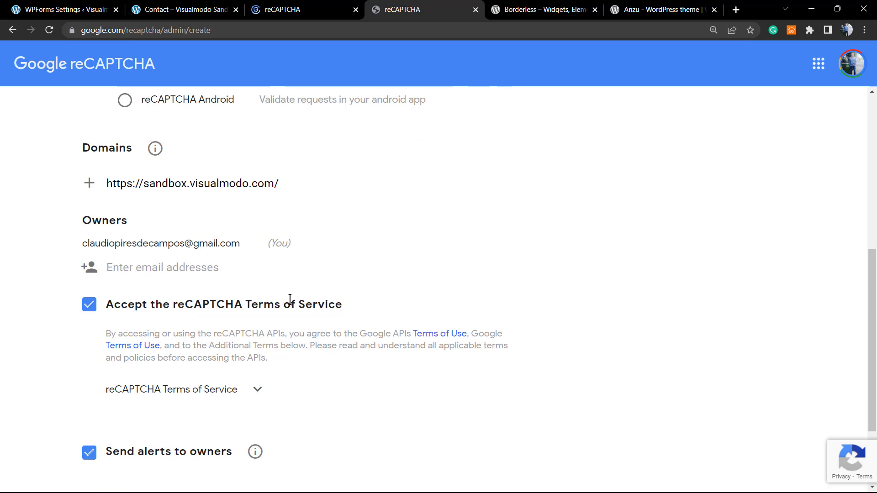
scroll("down", 3)
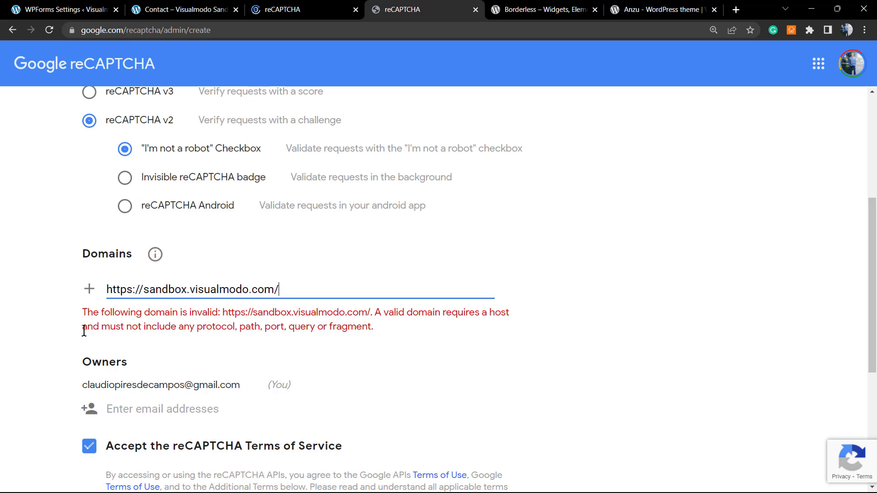
mouse_move(139, 329)
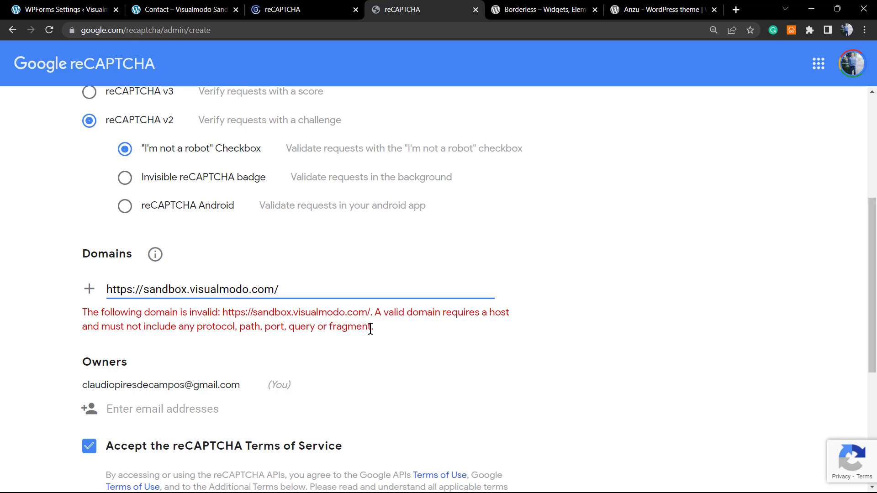
double_click(124, 289)
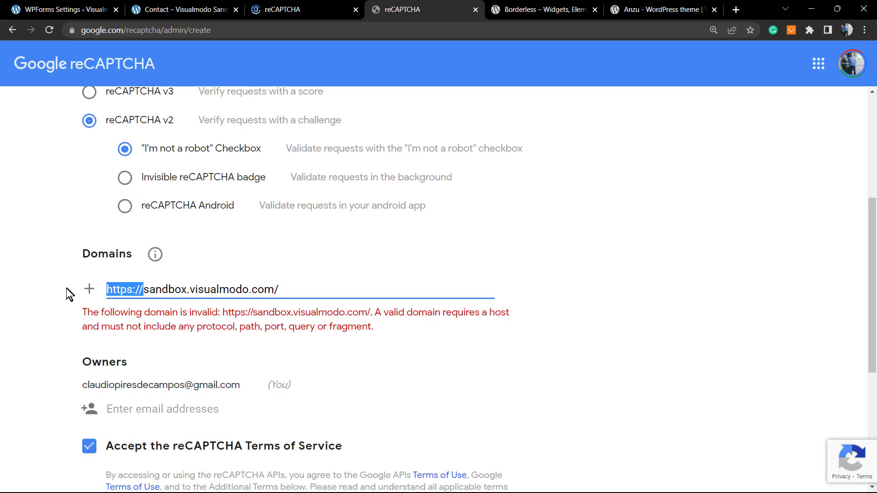
type("sandbox.visualmodo.com")
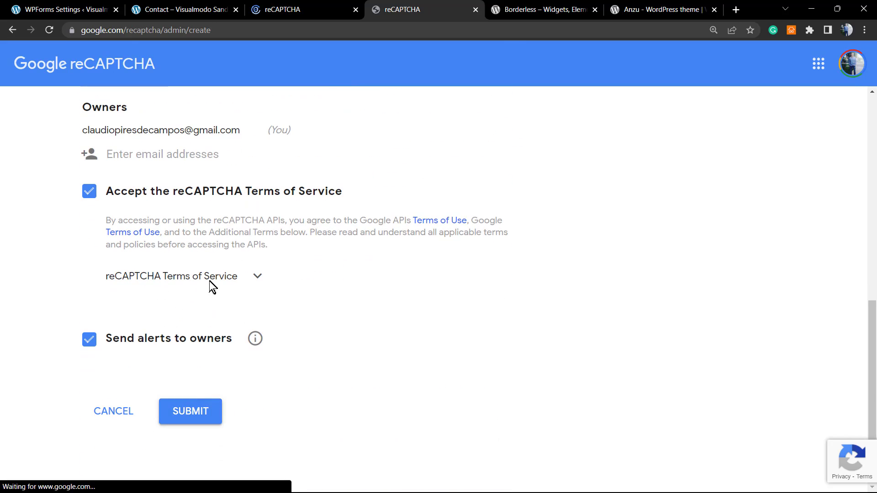
Submit the Sandbox site registration and select its new site key
left_click(189, 411)
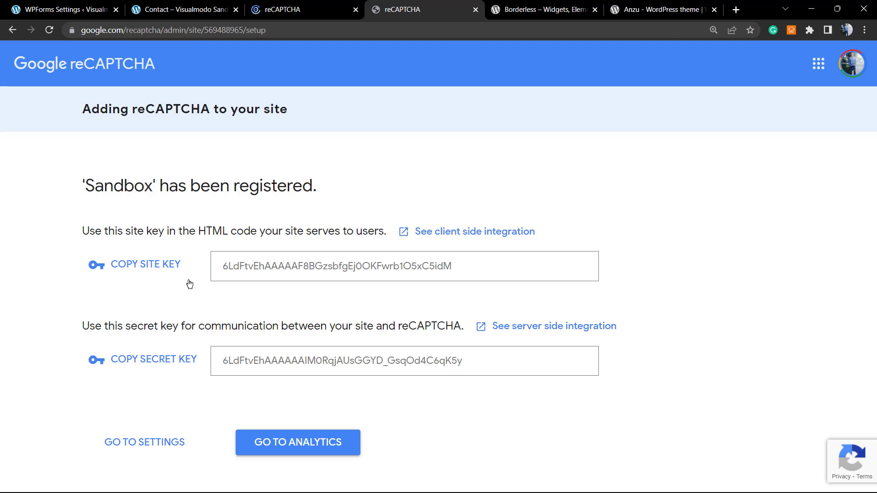
mouse_move(217, 265)
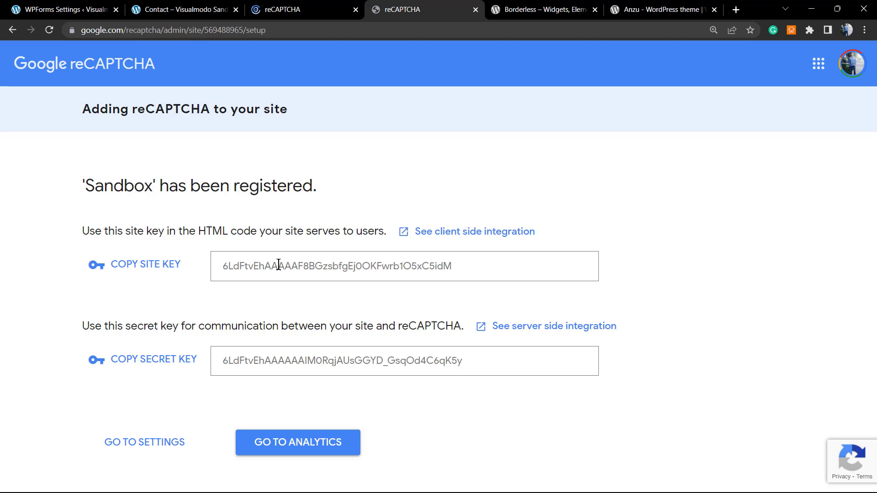
mouse_move(150, 323)
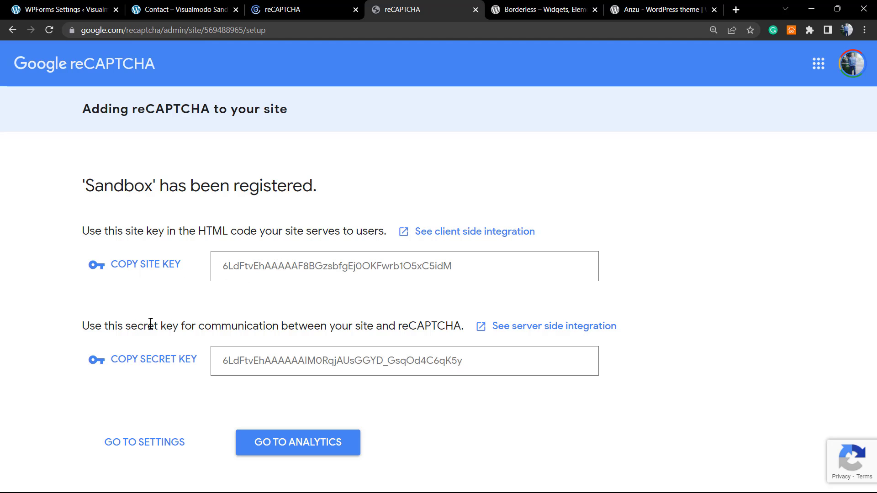
mouse_move(229, 296)
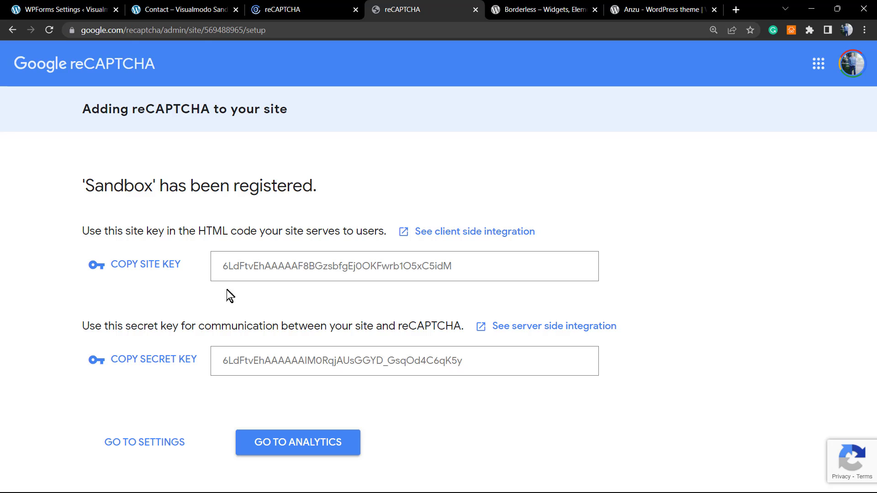
mouse_move(99, 345)
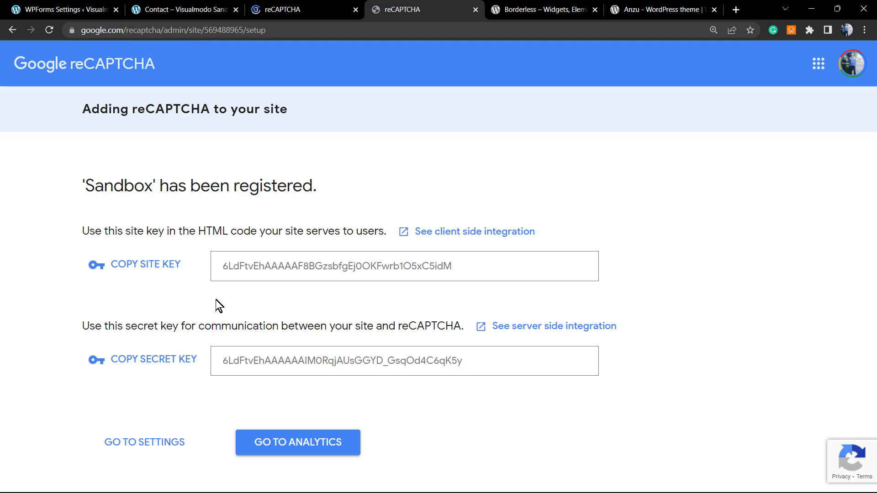
double_click(135, 231)
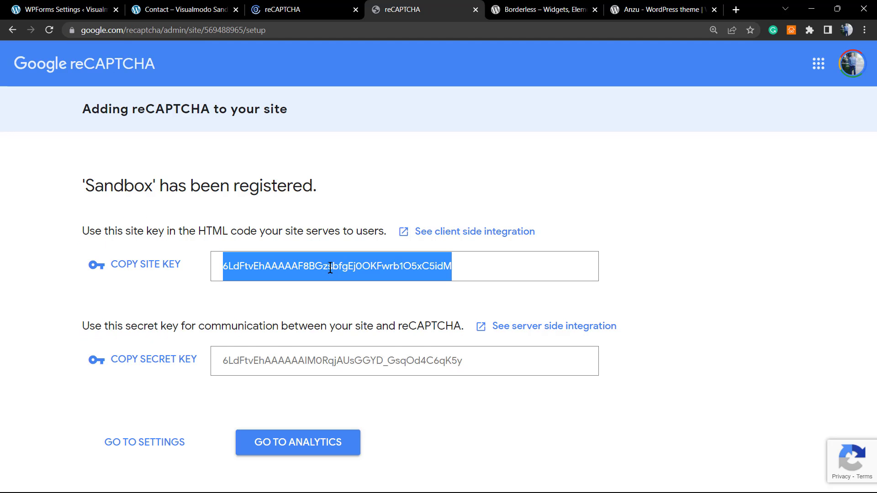
mouse_move(170, 233)
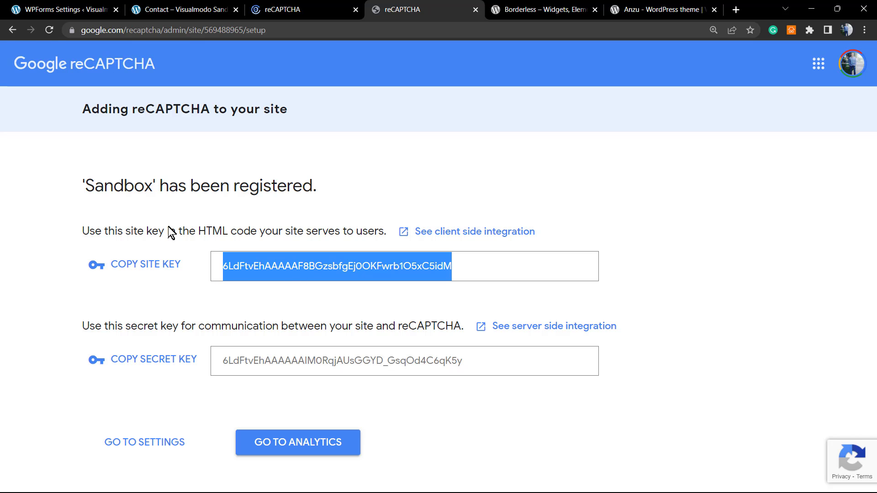
left_click(62, 10)
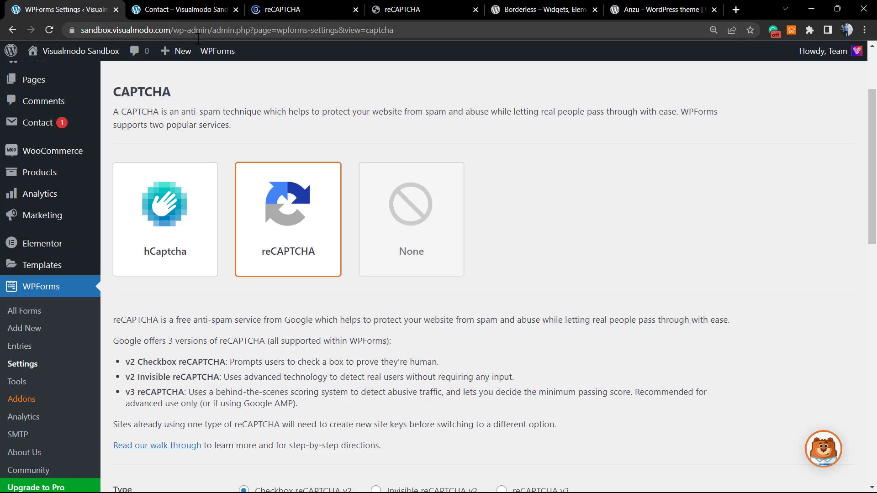
scroll("down", 3)
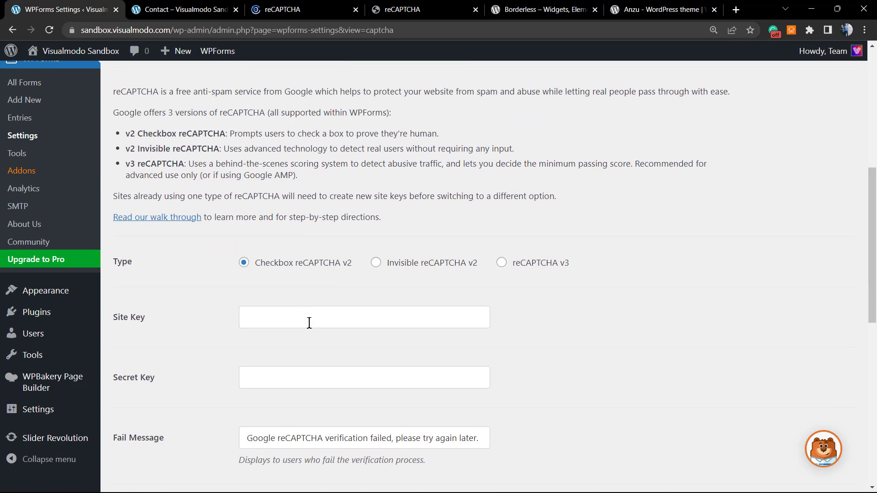
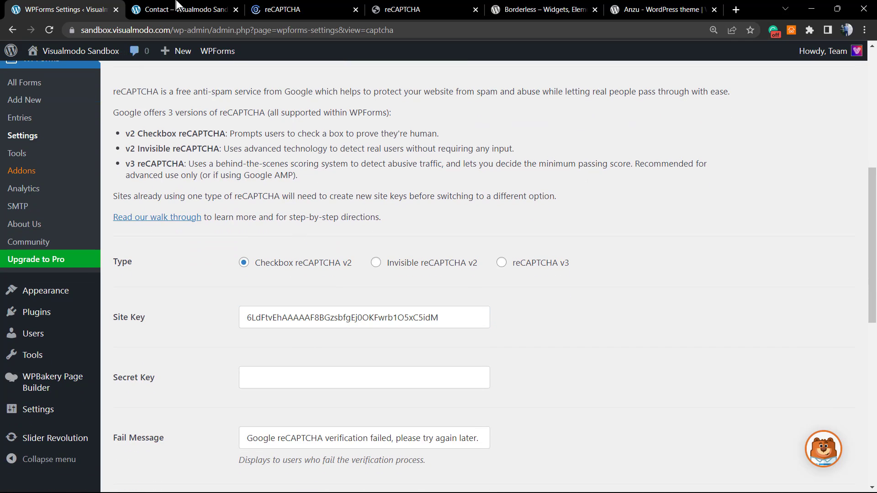
Copy the Sandbox secret key and paste it into WPForms' Secret Key field
left_click(424, 9)
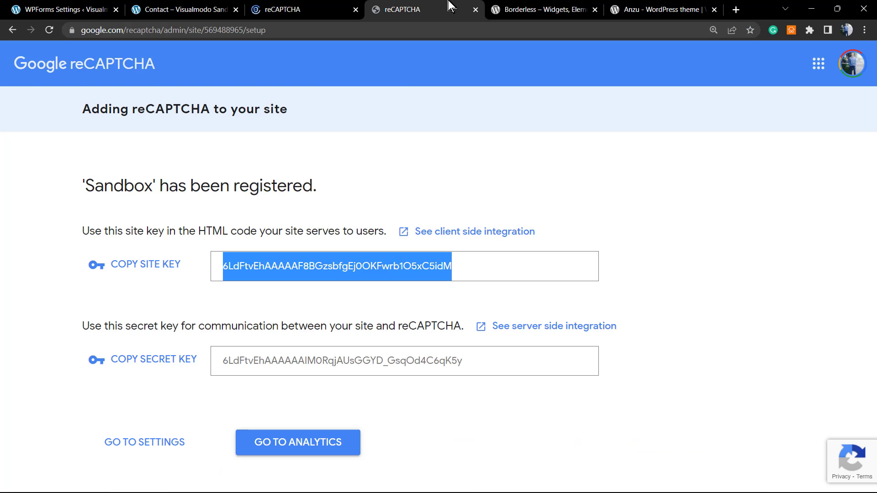
left_click(154, 359)
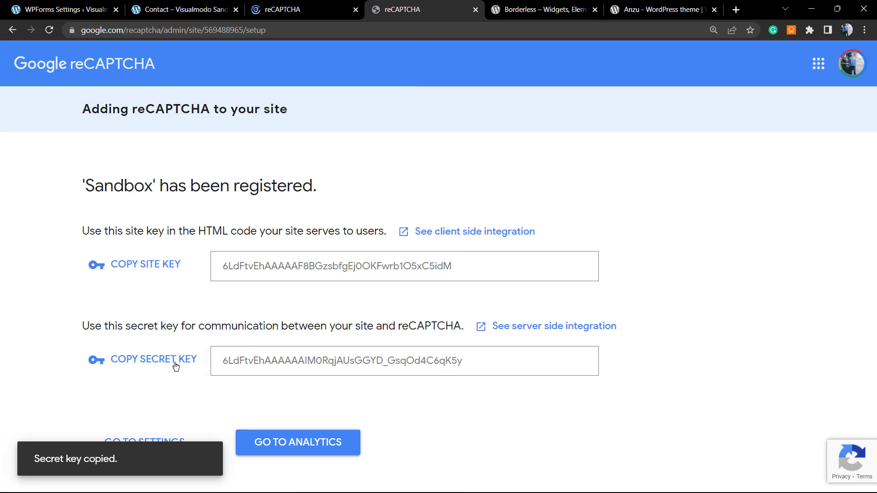
left_click(62, 10)
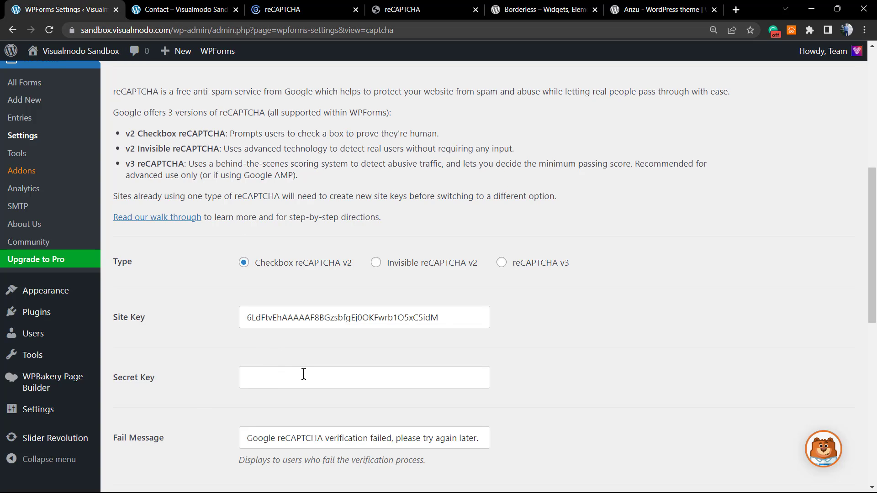
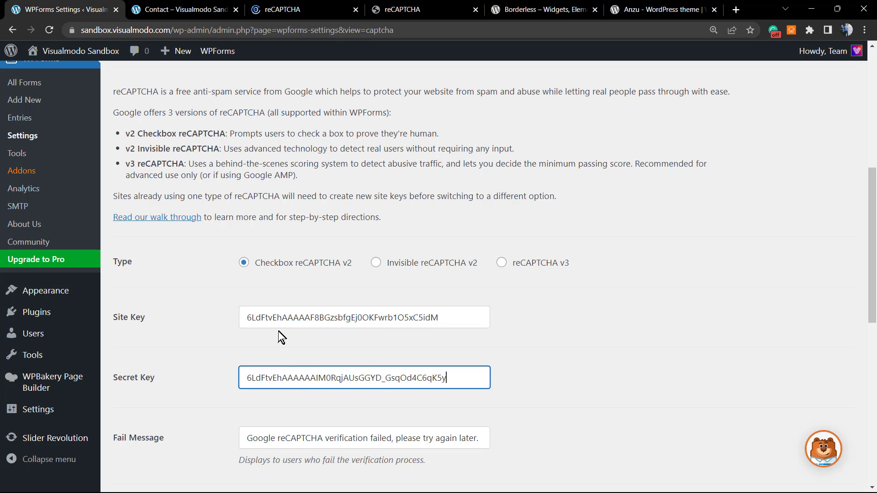
scroll("down", 3)
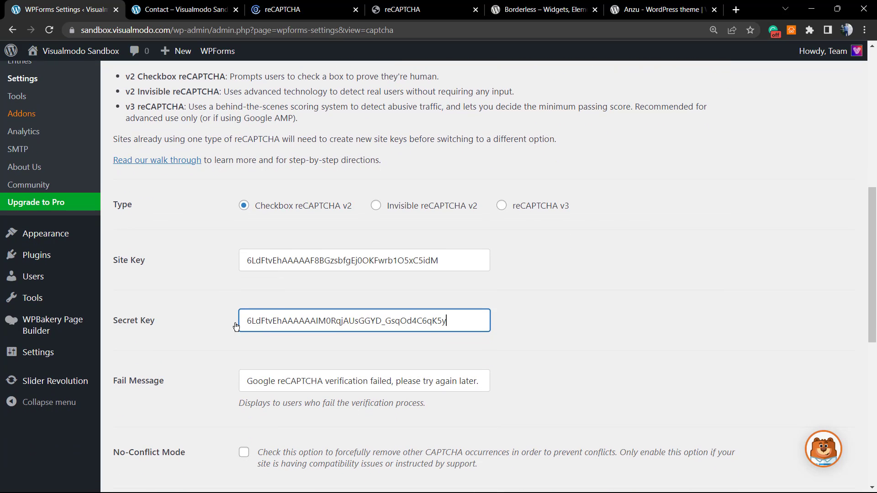
scroll("down", 3)
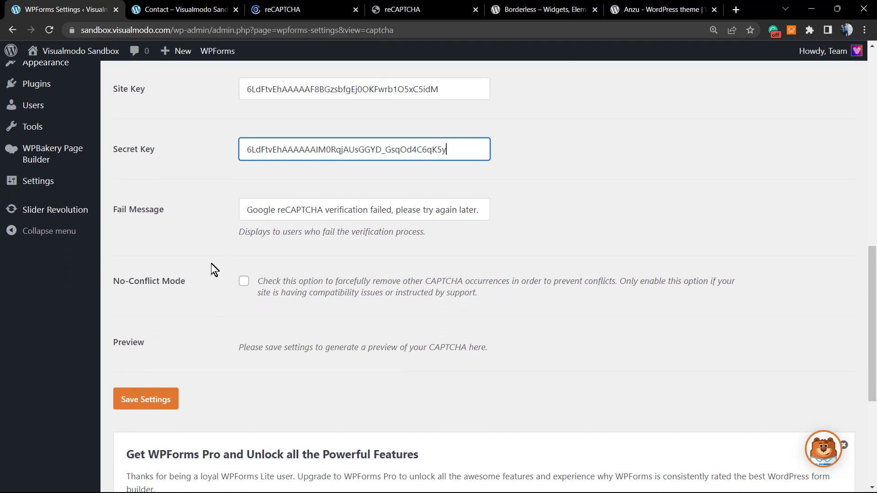
scroll("down", 3)
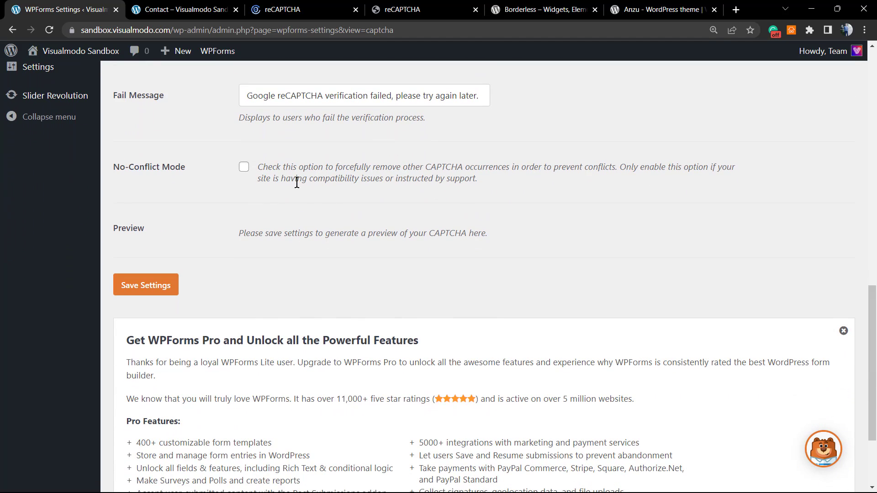
mouse_move(145, 145)
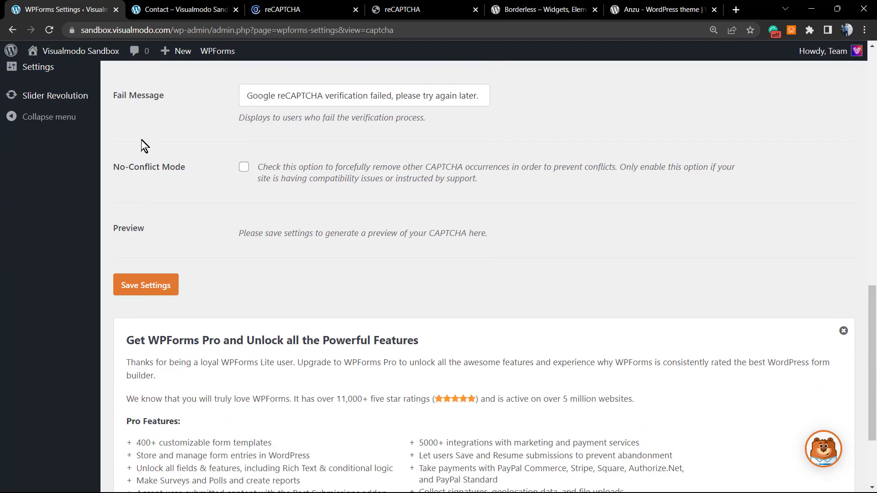
double_click(409, 95)
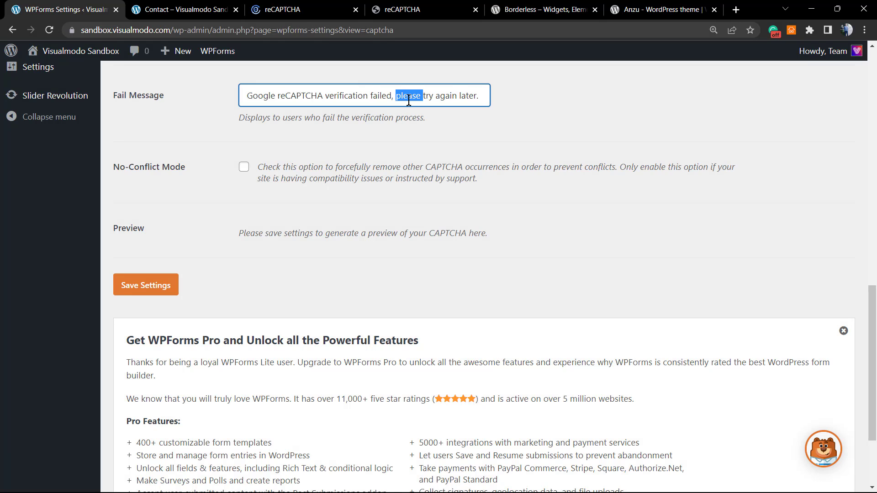
left_click_drag(409, 95, 470, 95)
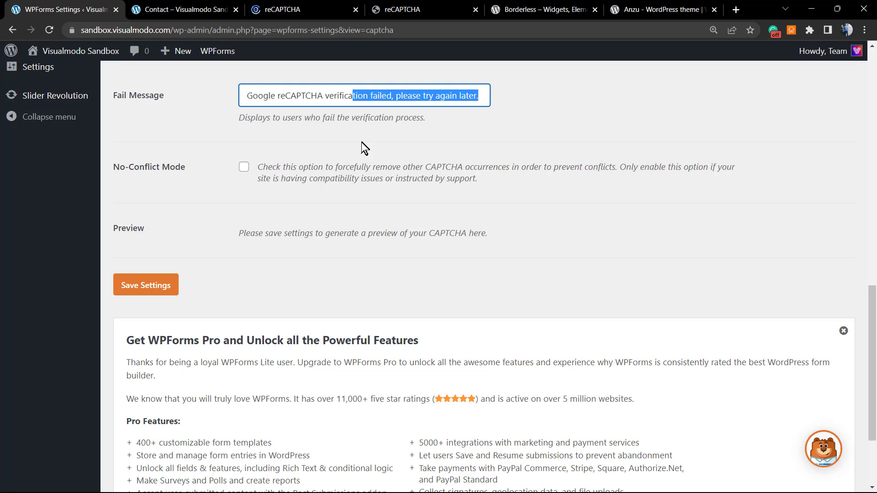
mouse_move(330, 140)
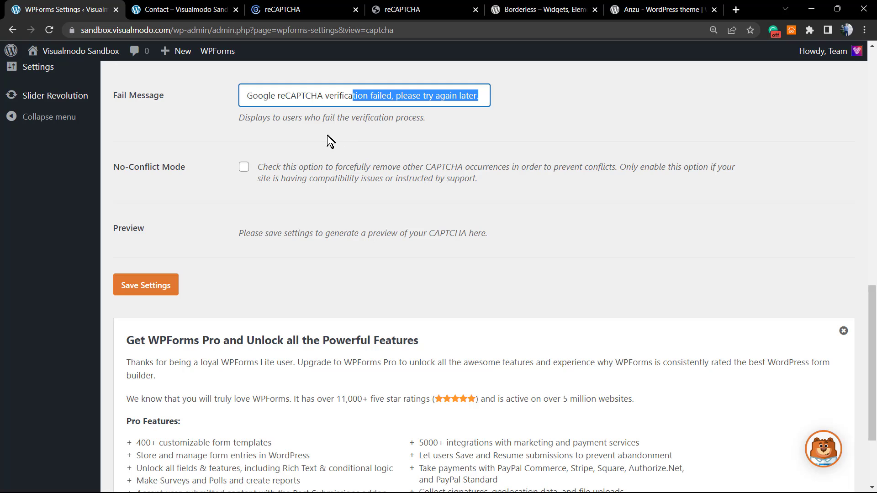
mouse_move(245, 180)
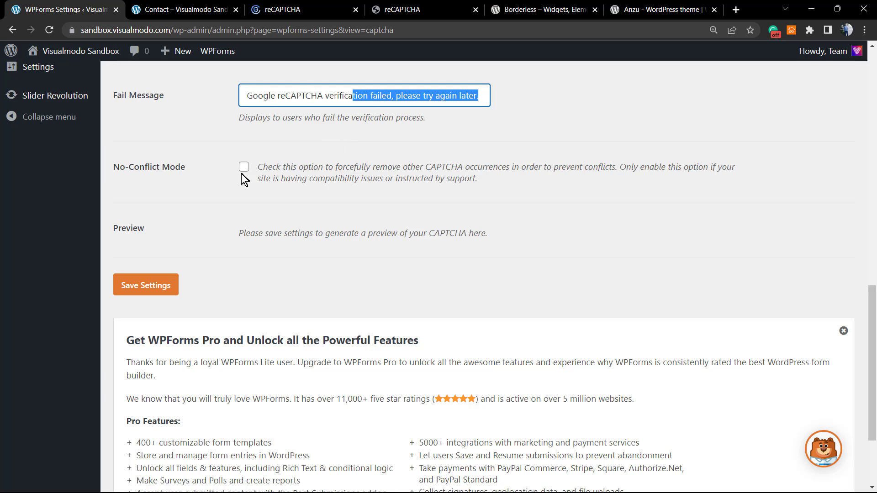
mouse_move(194, 176)
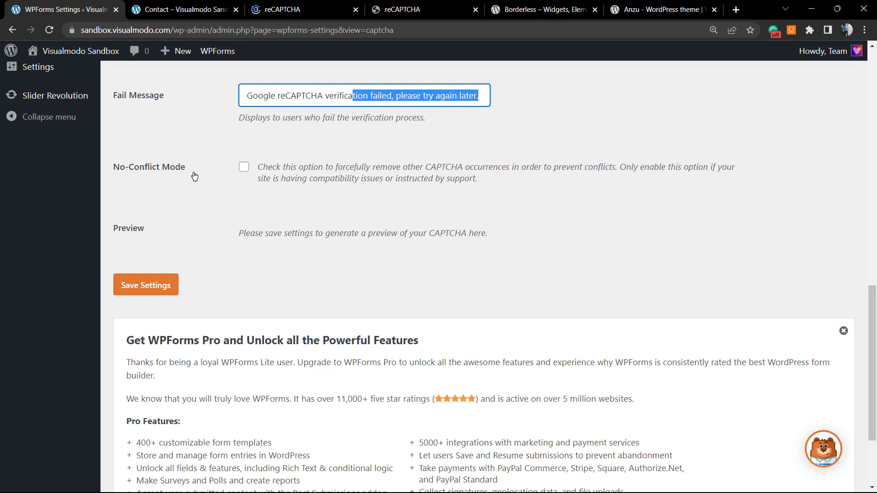
mouse_move(256, 177)
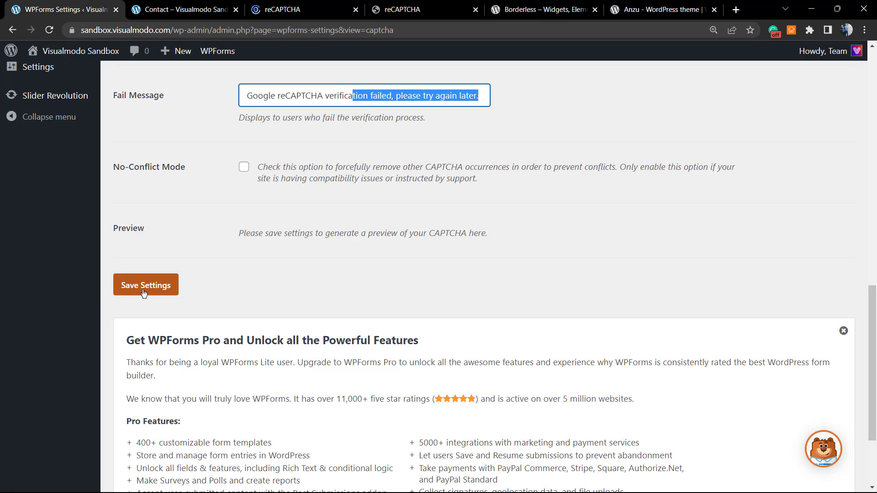
Save the reCAPTCHA settings, check the 'I'm not a robot' preview, then view the Contact page
left_click(145, 285)
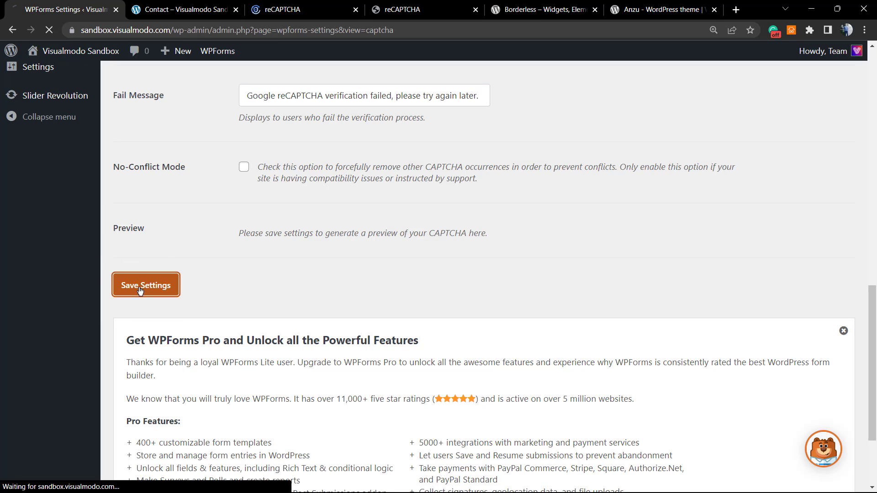
left_click(145, 288)
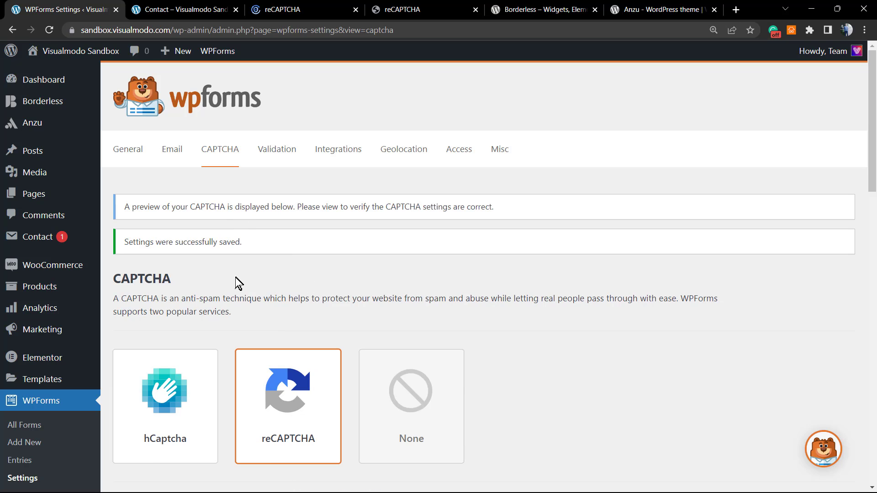
mouse_move(251, 267)
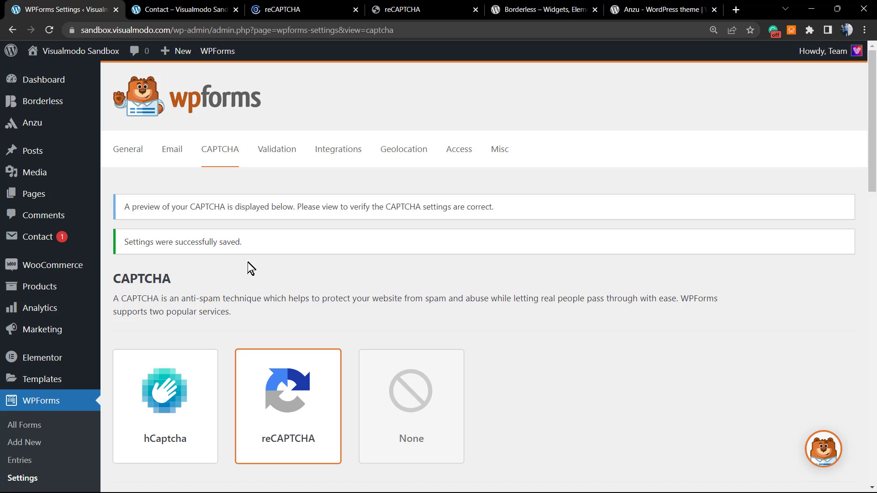
scroll("down", 3)
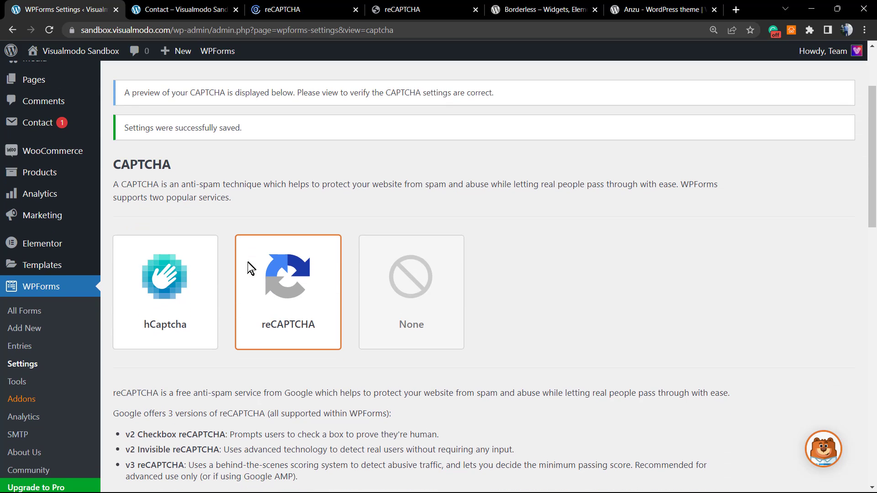
scroll("down", 3)
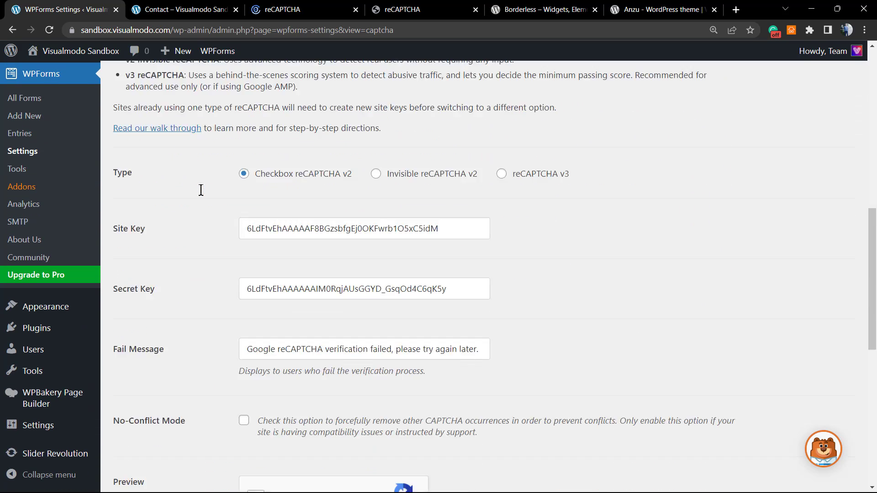
scroll("down", 3)
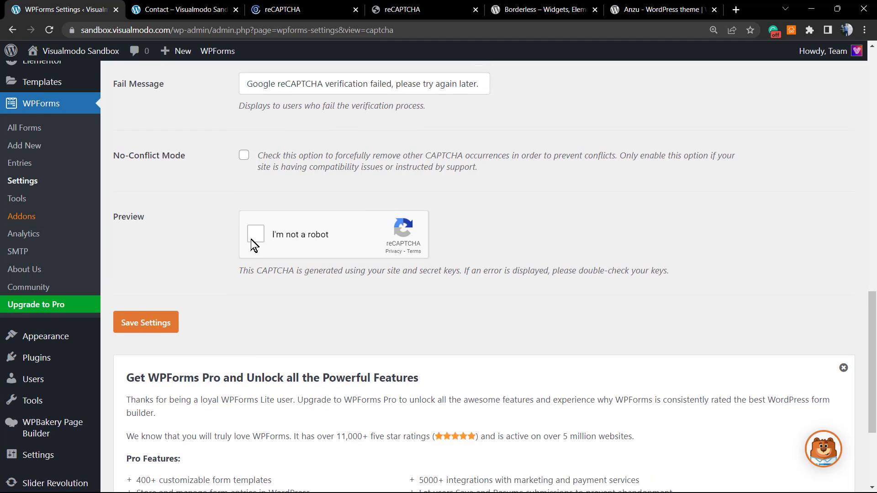
scroll("down", 3)
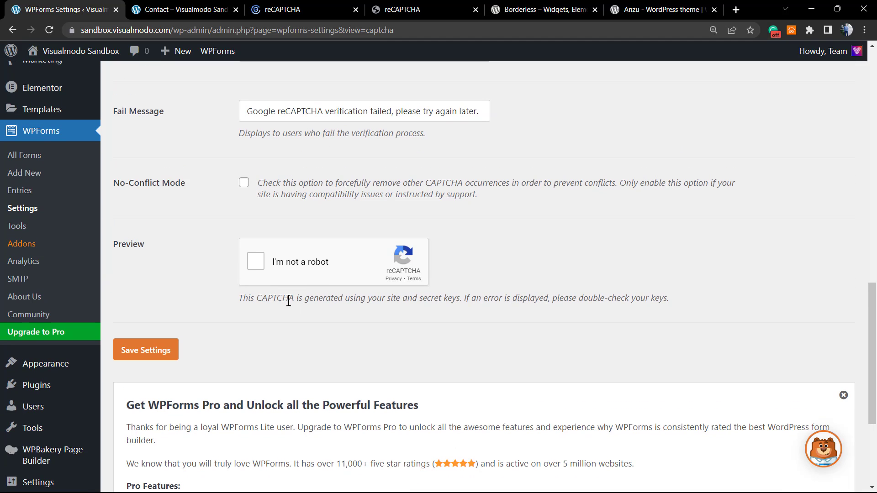
mouse_move(280, 272)
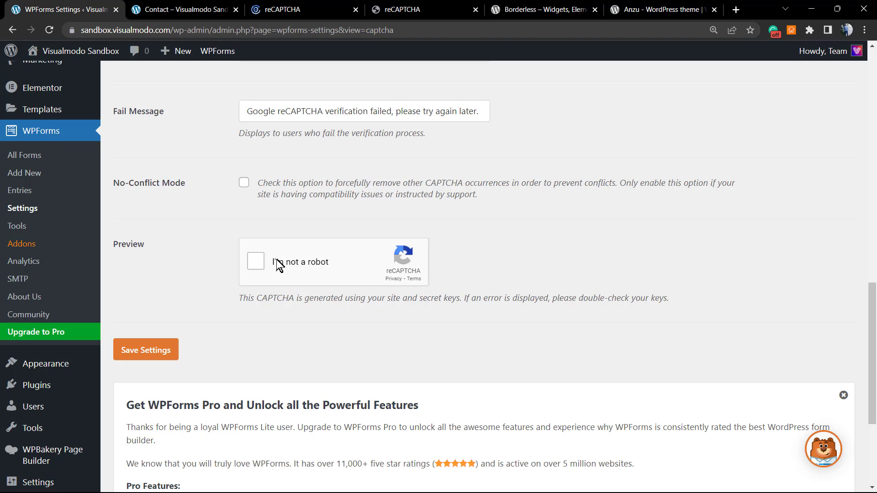
left_click(185, 10)
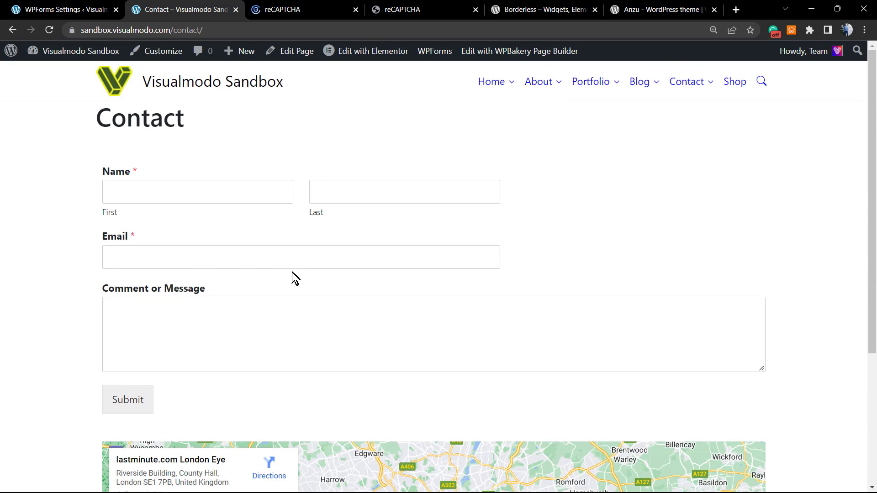
mouse_move(346, 131)
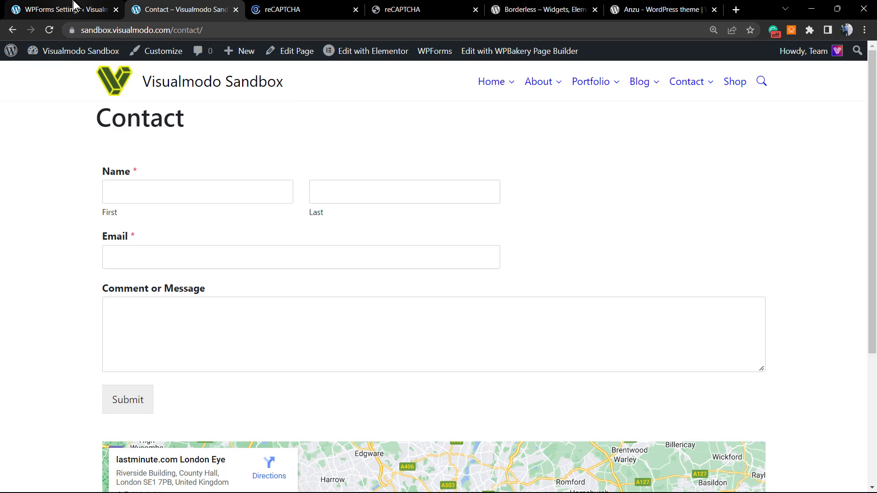
mouse_move(62, 10)
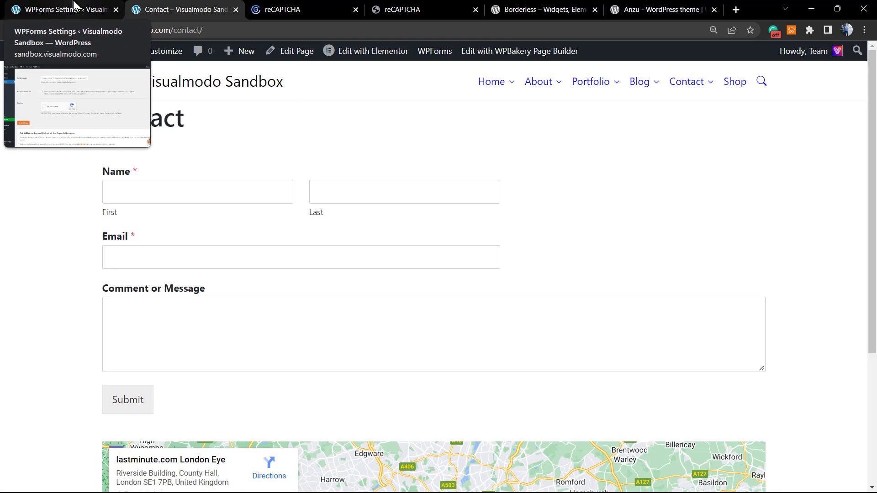
Return to the WPForms CAPTCHA settings tab
left_click(62, 9)
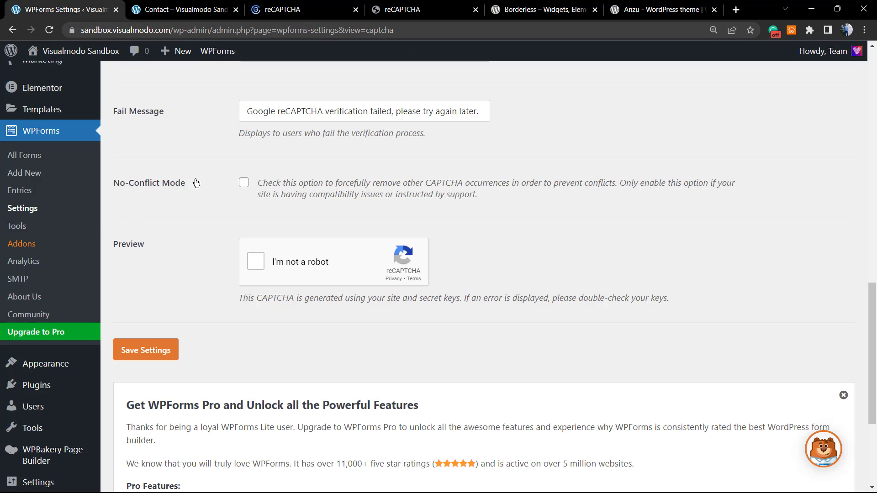
mouse_move(41, 133)
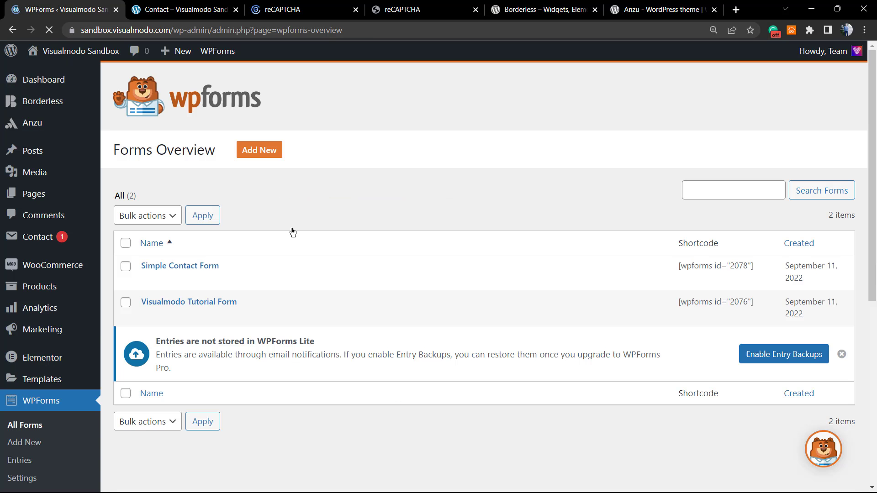
Open the Visualmodo Tutorial Form in the WPForms builder from the Forms Overview
left_click(184, 10)
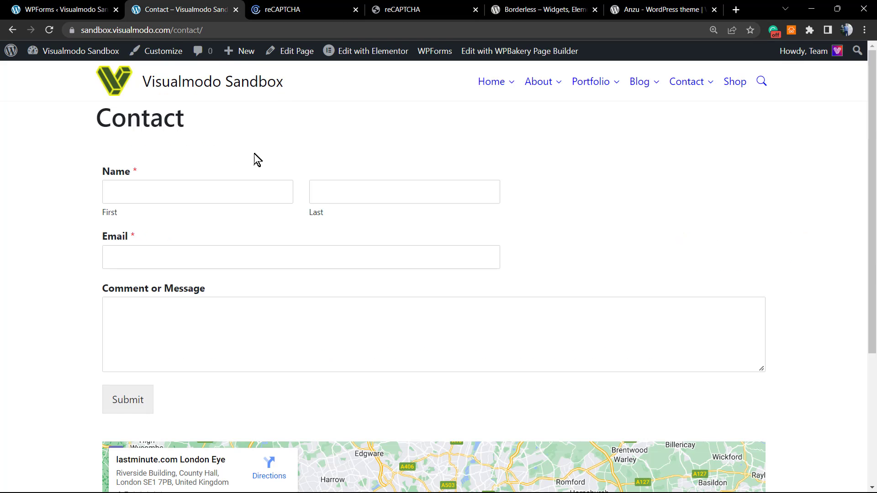
left_click(62, 10)
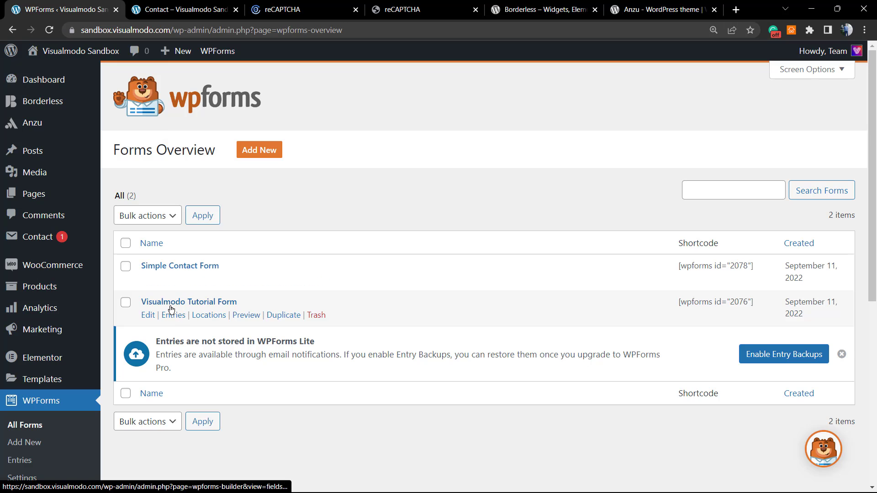
left_click(189, 302)
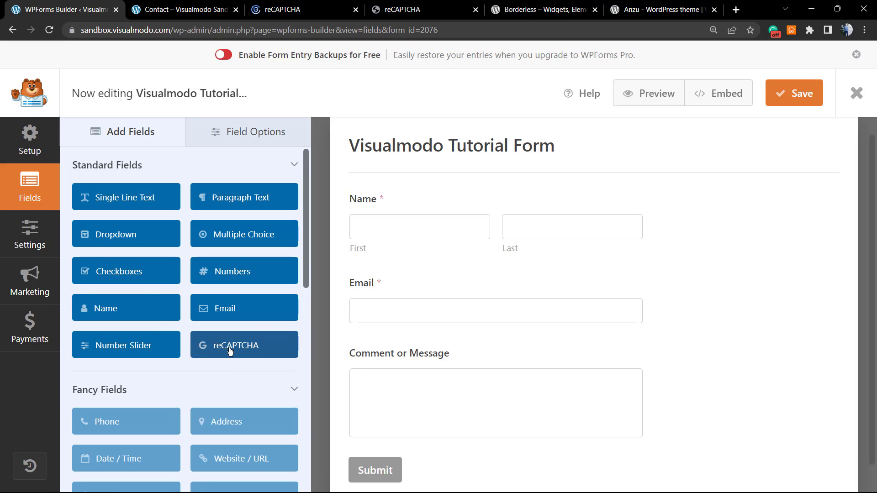
mouse_move(144, 352)
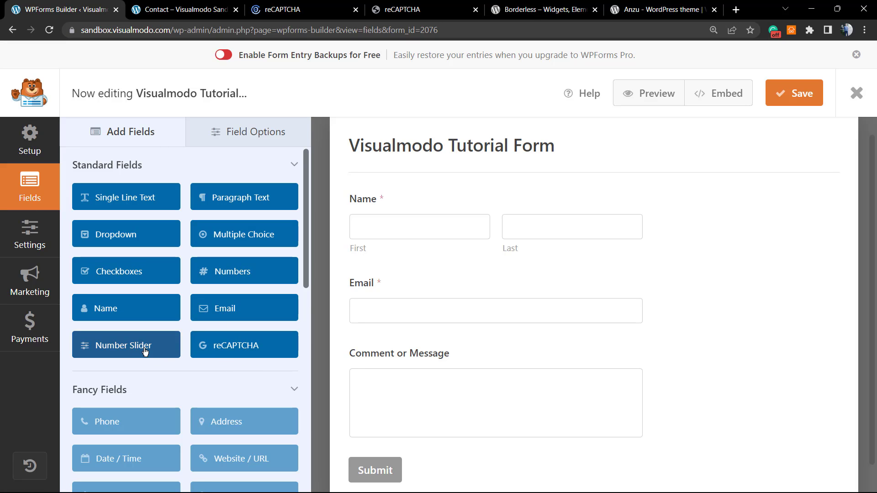
mouse_move(216, 345)
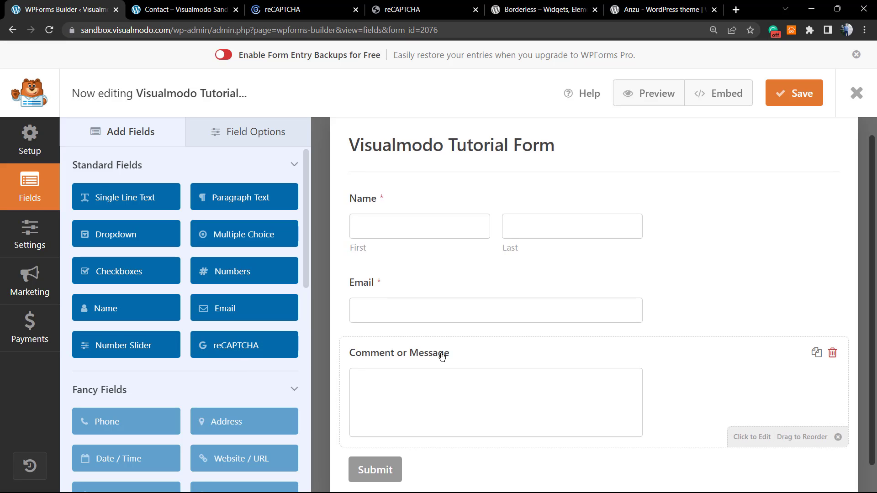
Add the reCAPTCHA field to the Visualmodo Tutorial Form and confirm it is enabled
scroll("down", 3)
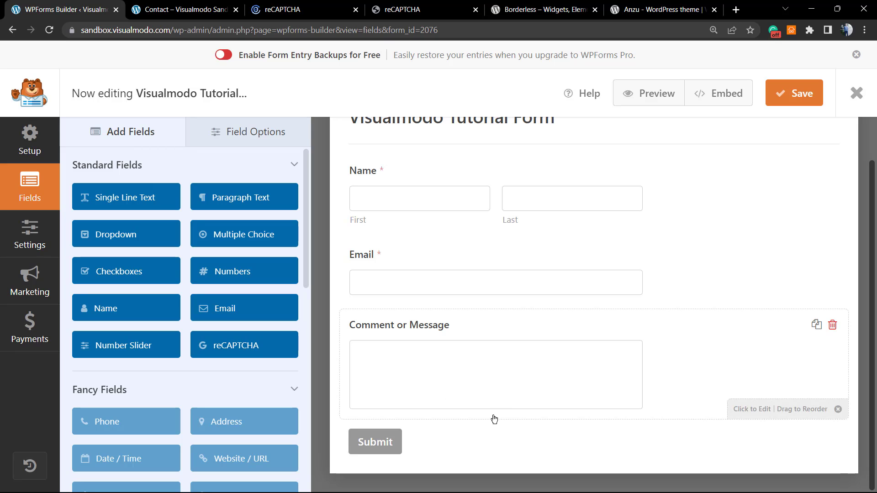
mouse_move(230, 358)
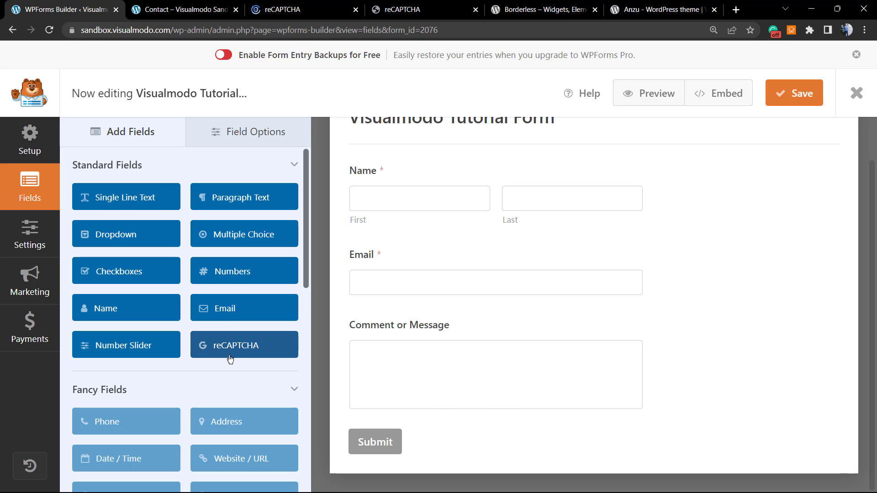
left_click(243, 345)
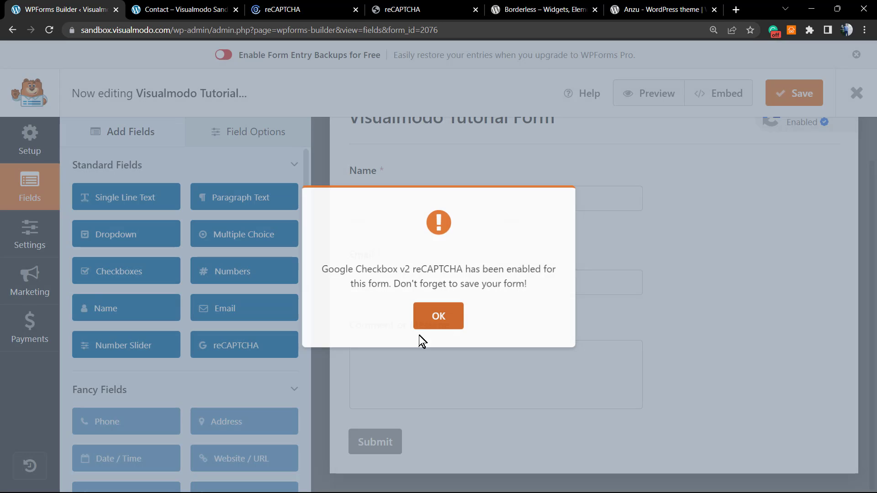
left_click(438, 316)
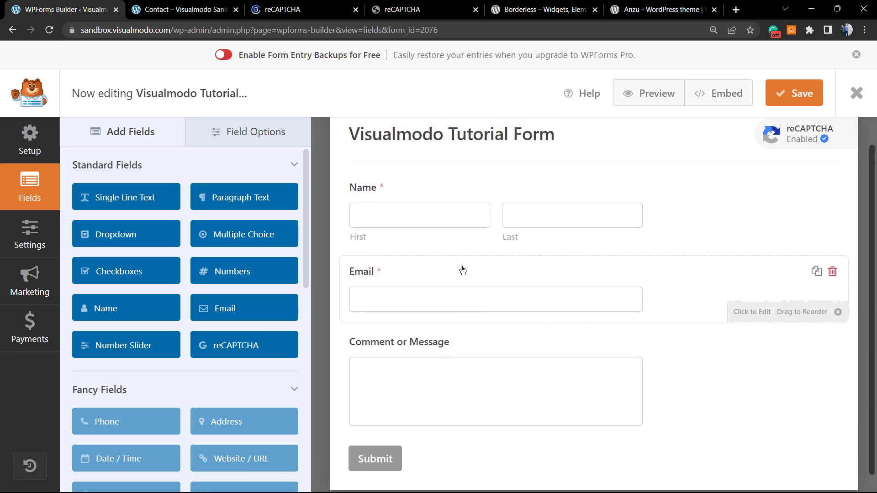
Save the Visualmodo Tutorial Form and switch to the live Contact page
scroll("down", 3)
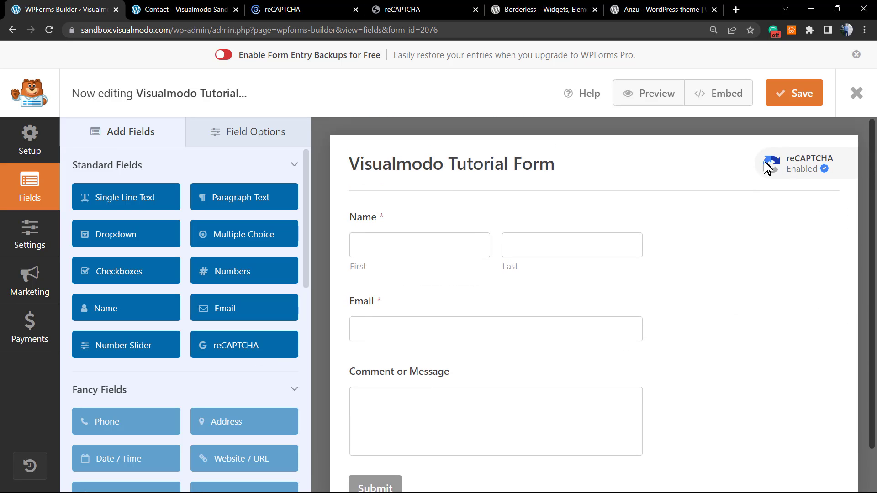
mouse_move(793, 170)
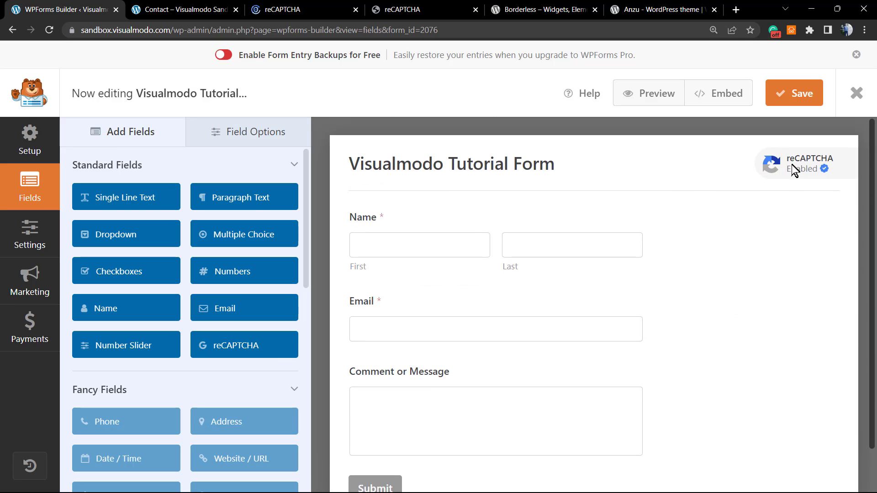
mouse_move(781, 175)
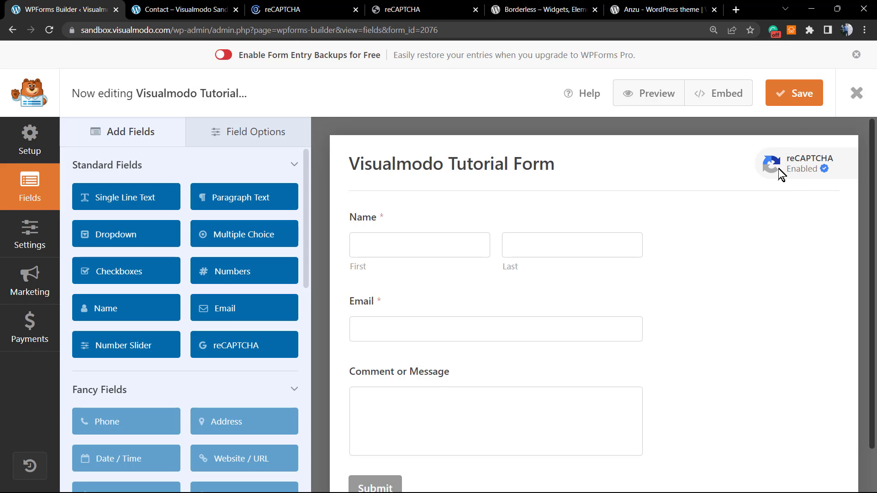
left_click(794, 93)
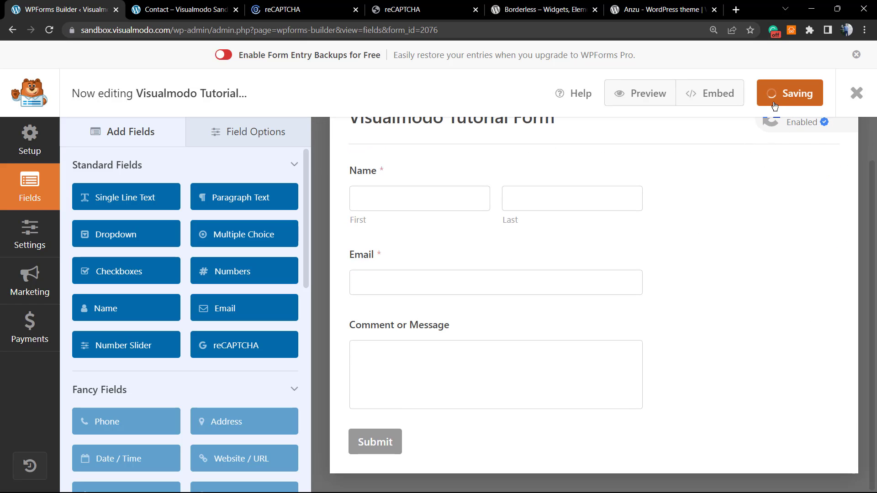
left_click(794, 93)
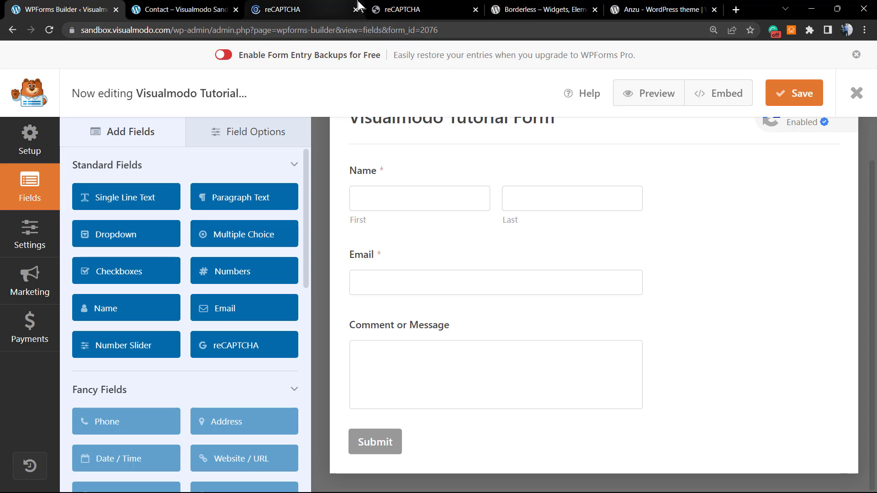
left_click(182, 10)
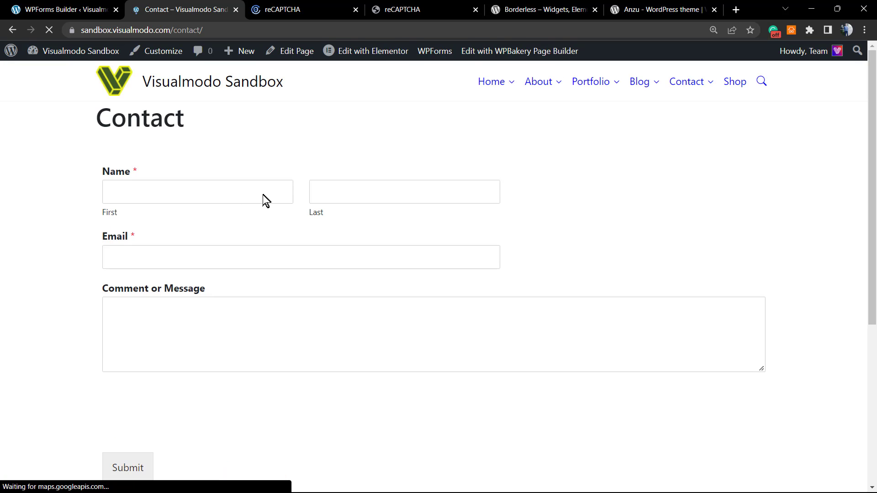
Tick the 'I'm not a robot' checkbox on the live Contact form
scroll("down", 3)
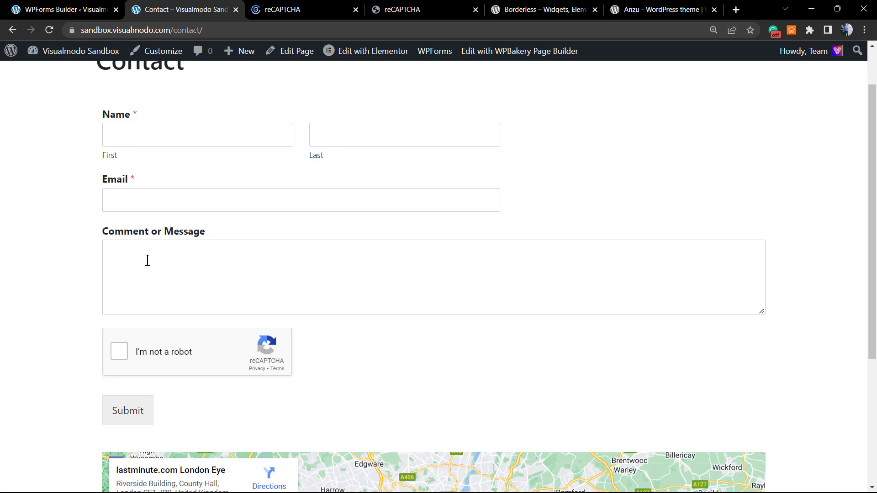
left_click(118, 352)
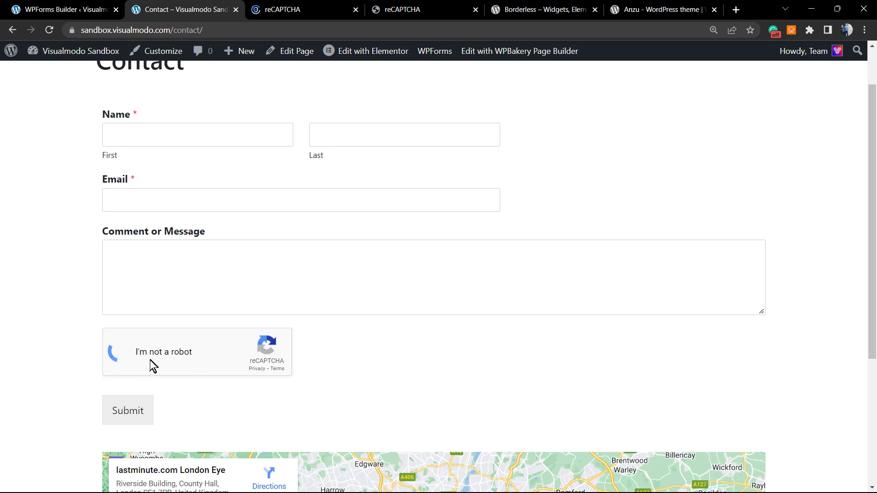
left_click(121, 351)
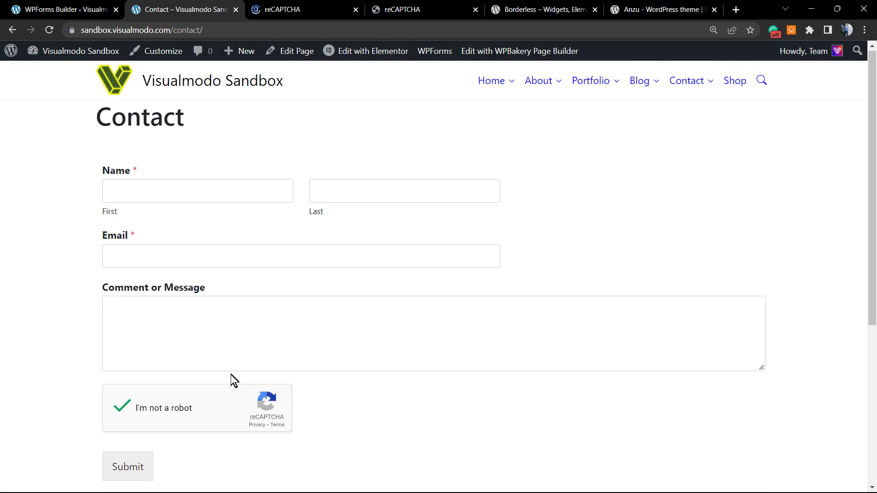
scroll("down", 3)
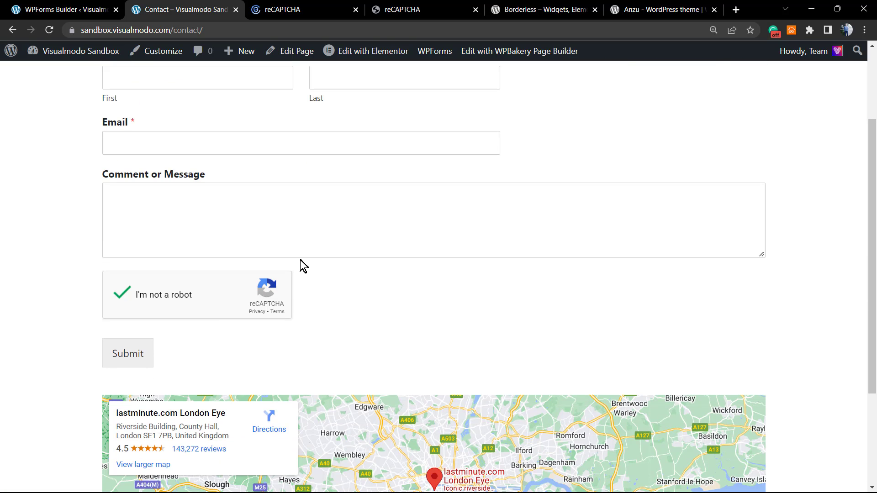
mouse_move(383, 122)
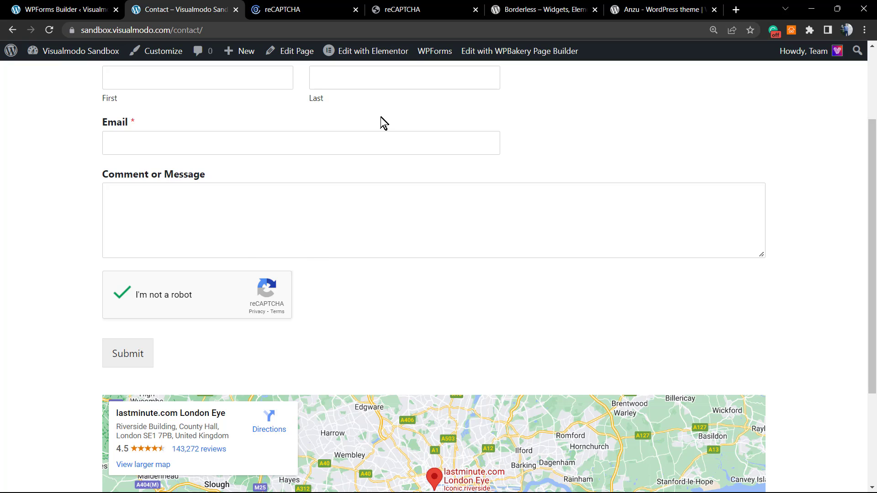
left_click(423, 9)
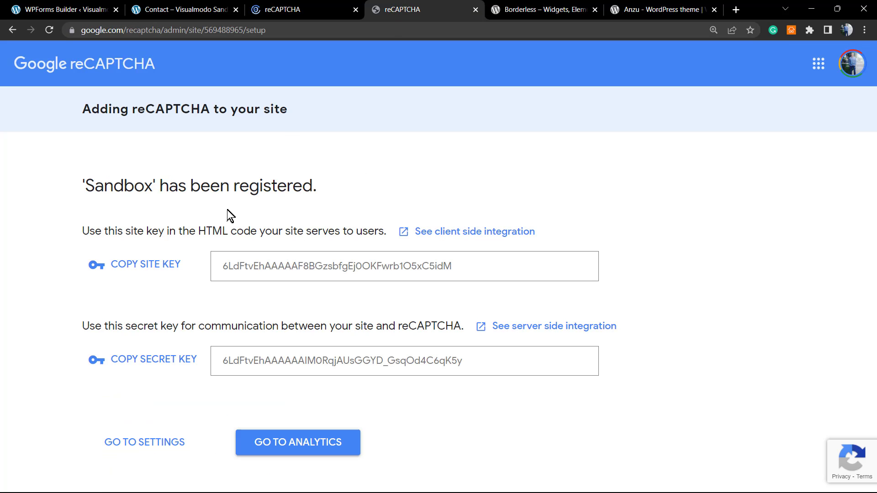
mouse_move(231, 228)
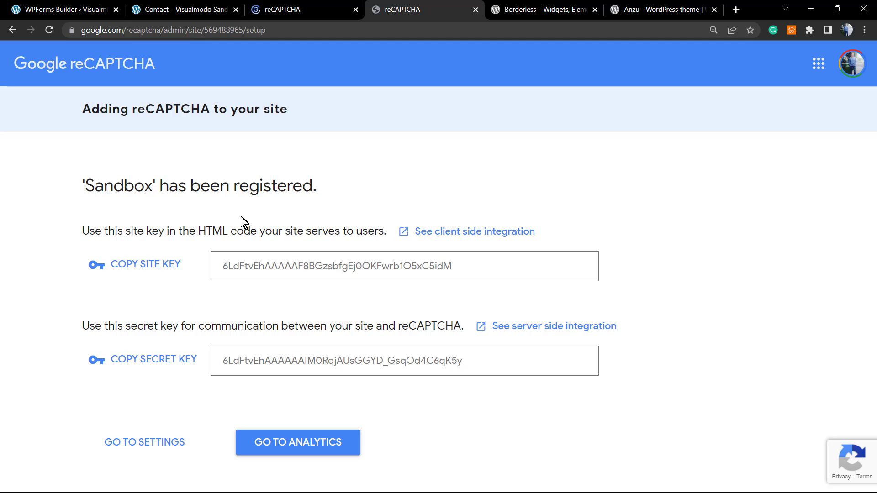
mouse_move(240, 209)
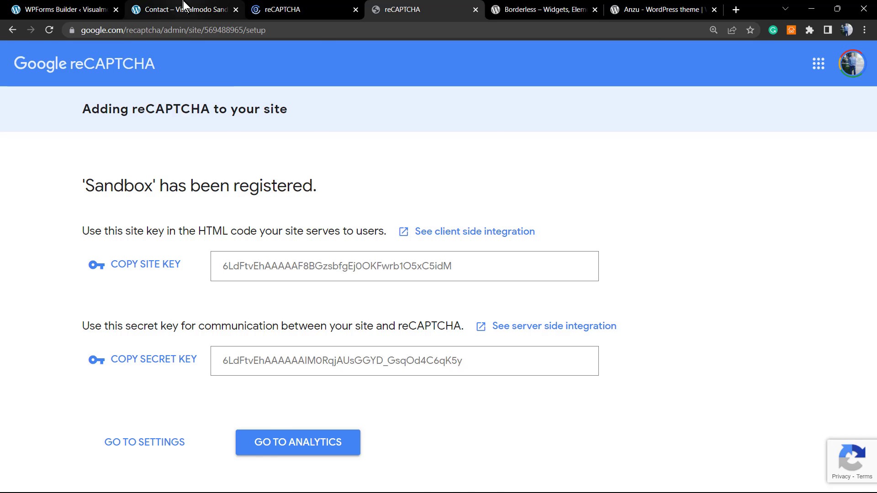
left_click(184, 9)
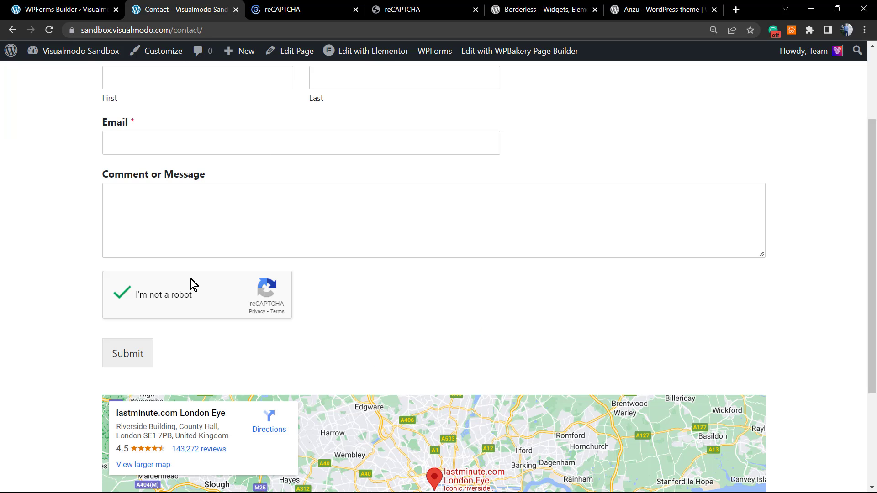
left_click(420, 9)
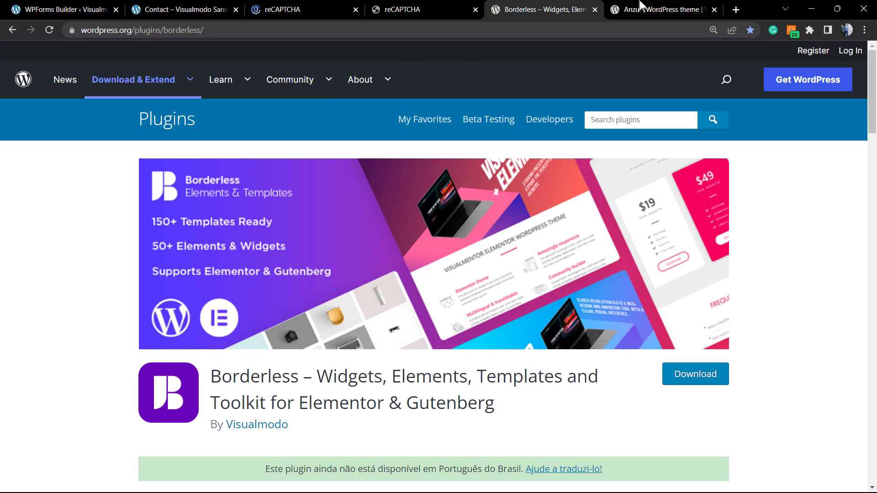
left_click(660, 10)
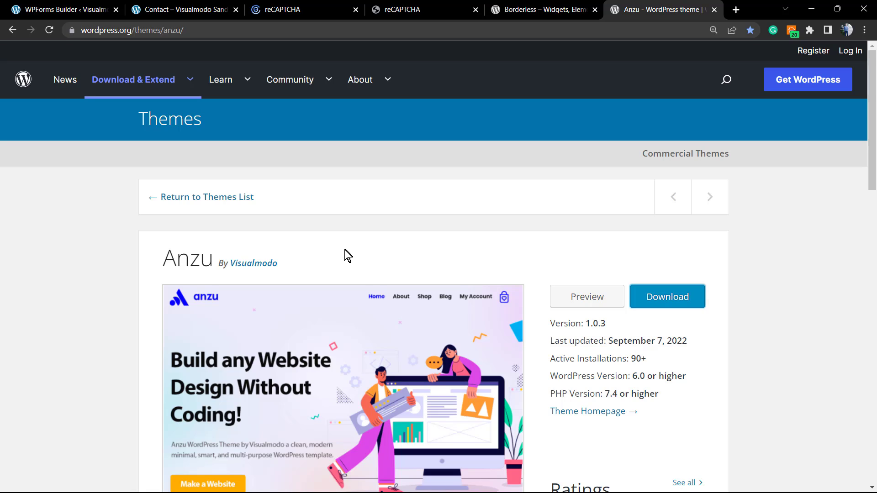
mouse_move(347, 255)
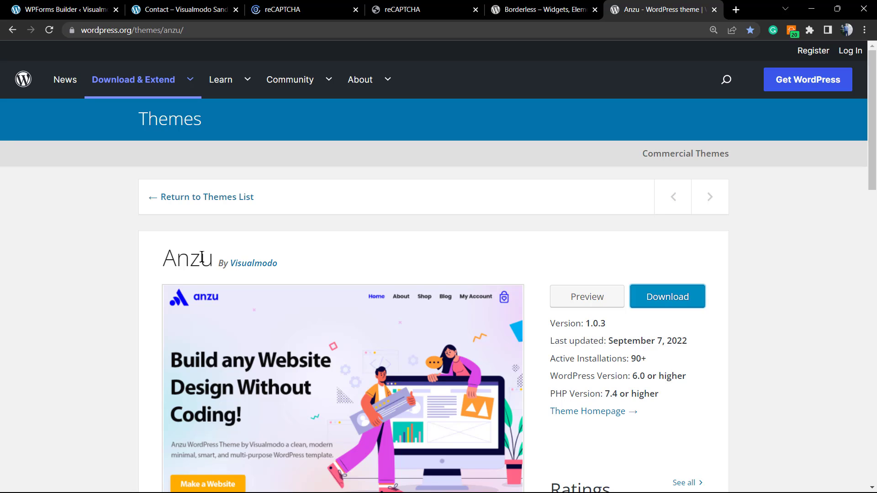
double_click(187, 258)
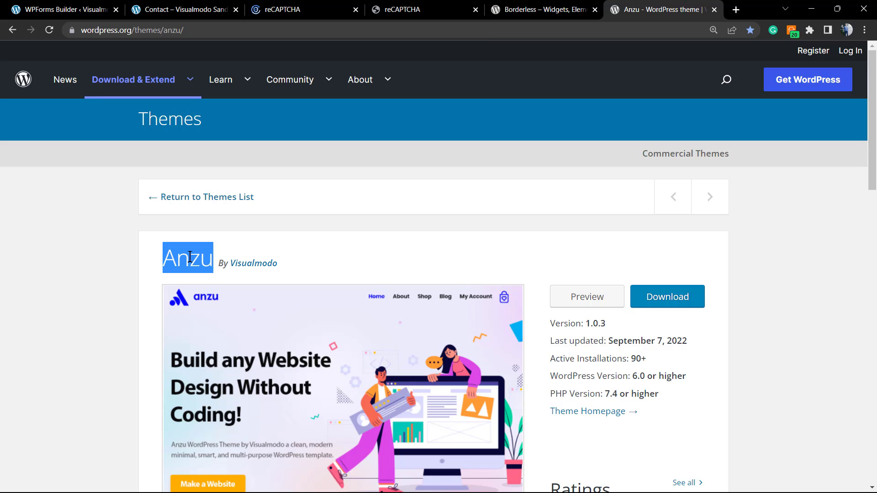
mouse_move(341, 236)
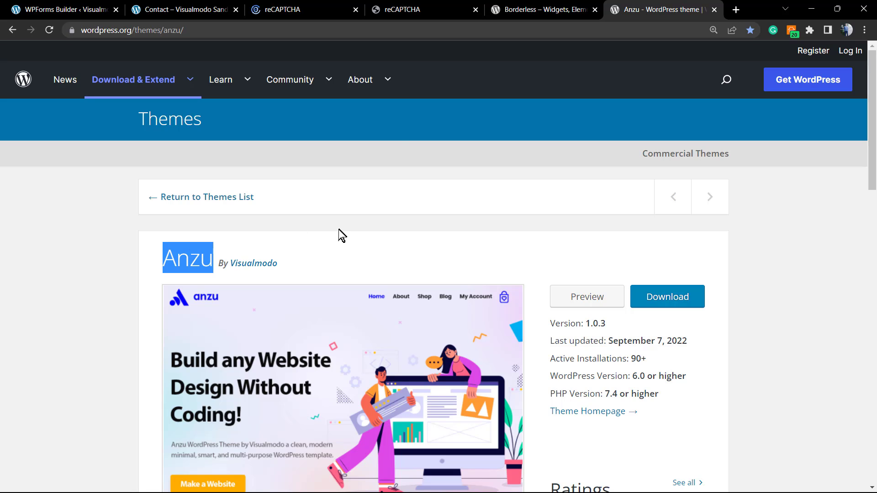
mouse_move(477, 73)
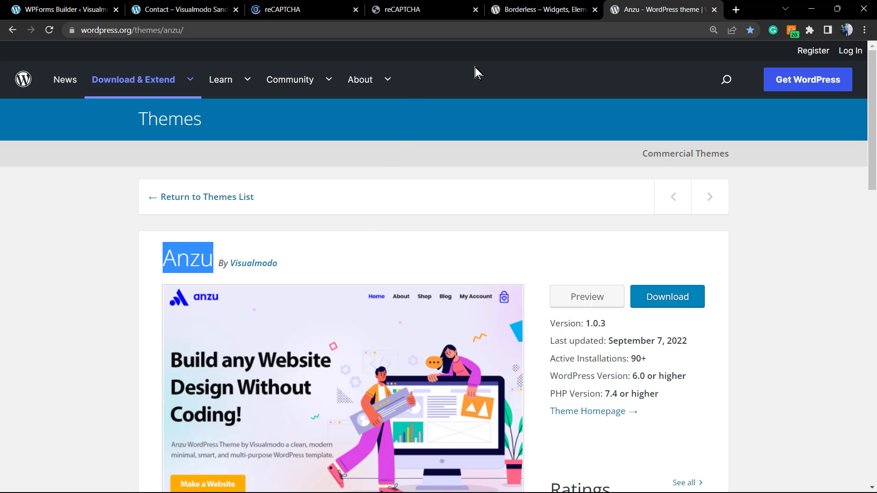
left_click(540, 9)
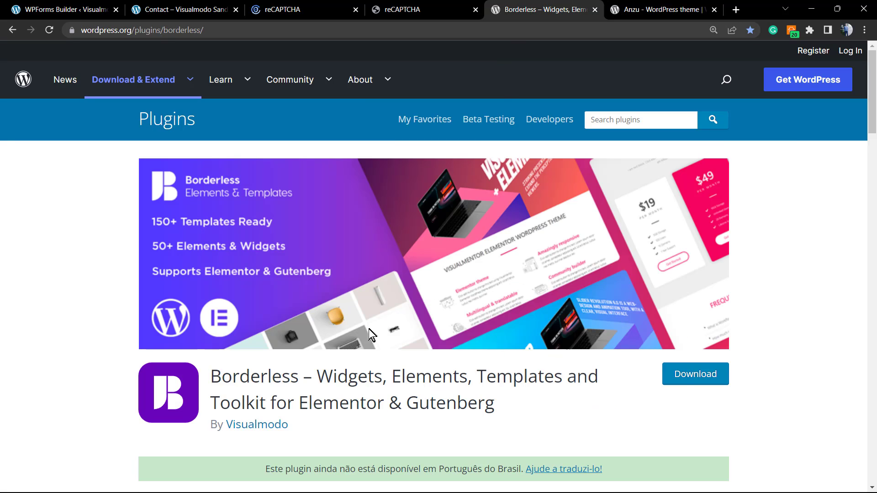
mouse_move(375, 393)
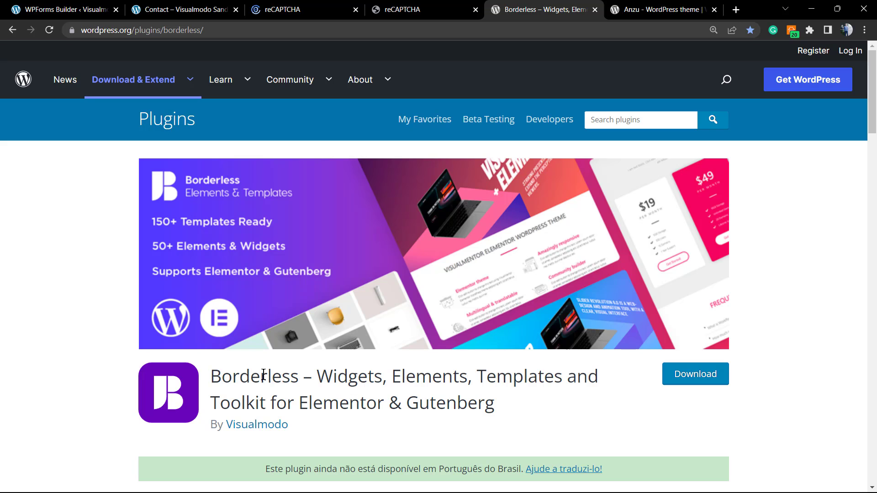
mouse_move(354, 369)
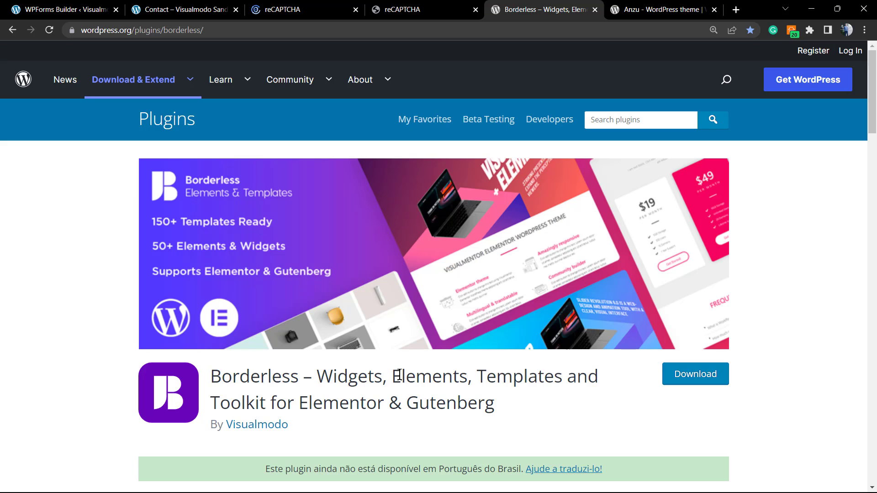
double_click(255, 376)
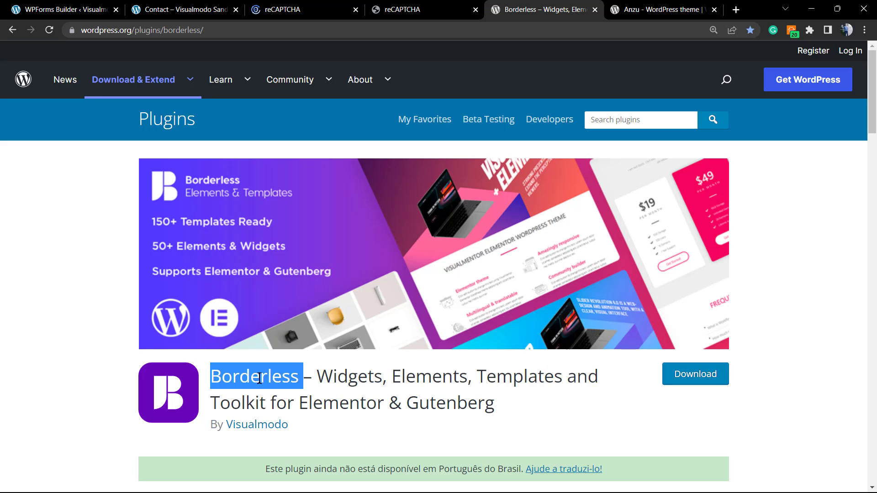
Re-tick the expired 'I'm not a robot' checkbox on the live Contact page
left_click(425, 10)
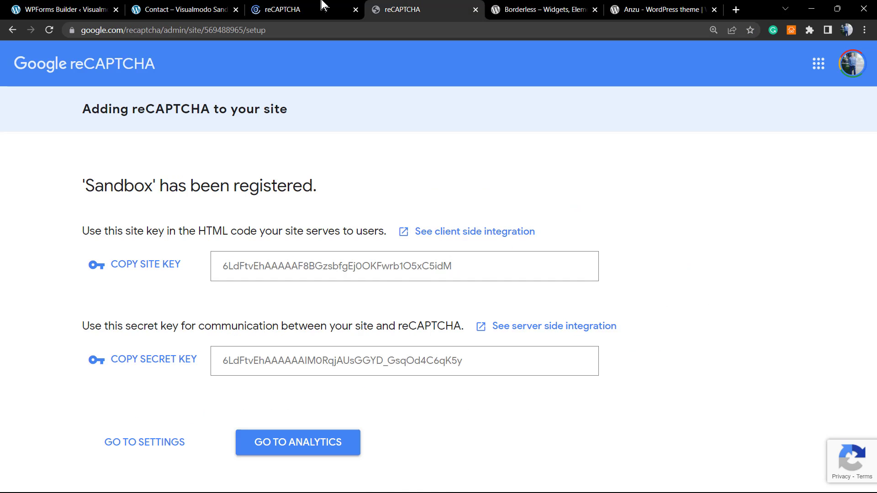
left_click(184, 10)
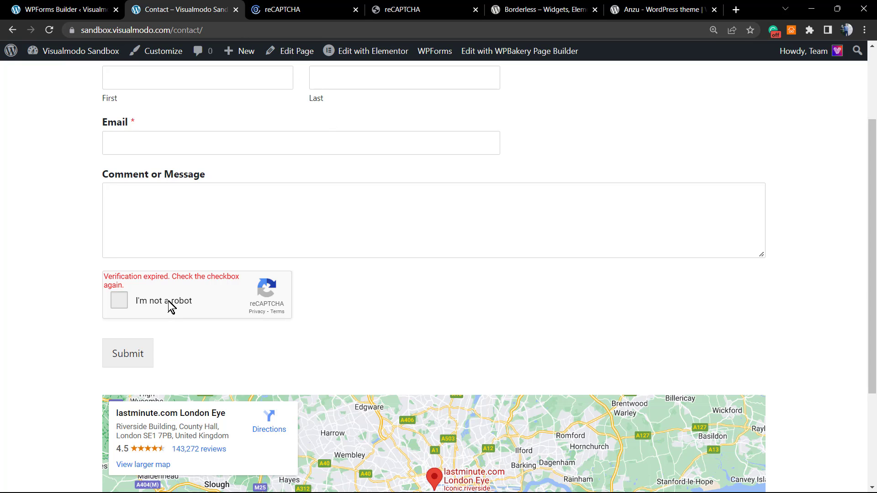
left_click(118, 300)
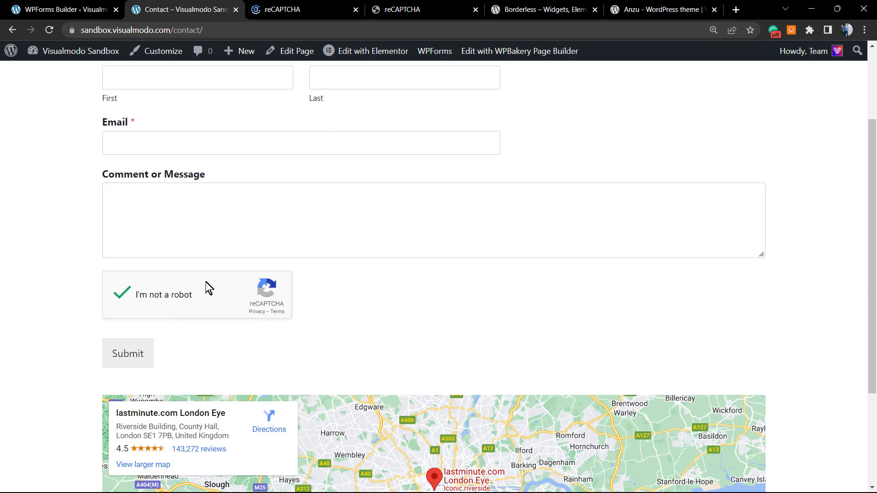
mouse_move(333, 80)
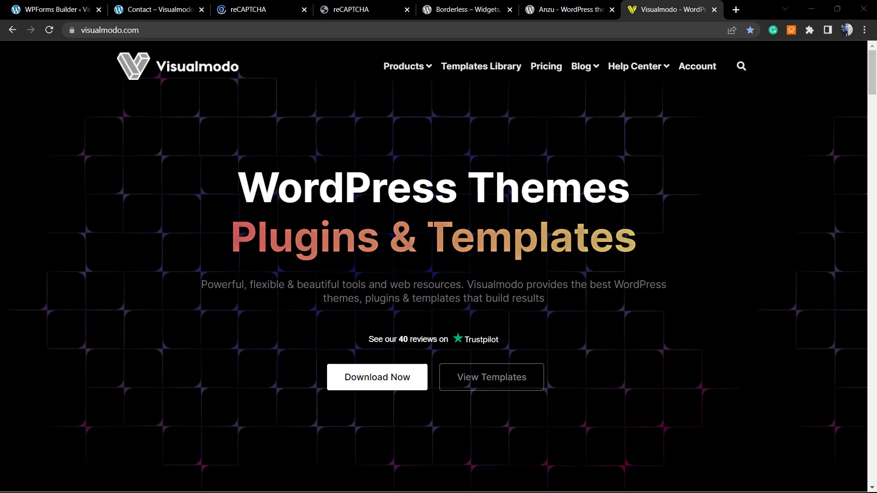
Open Visualmodo's Templates Library and scroll through the Anzu starter template grid
left_click(480, 66)
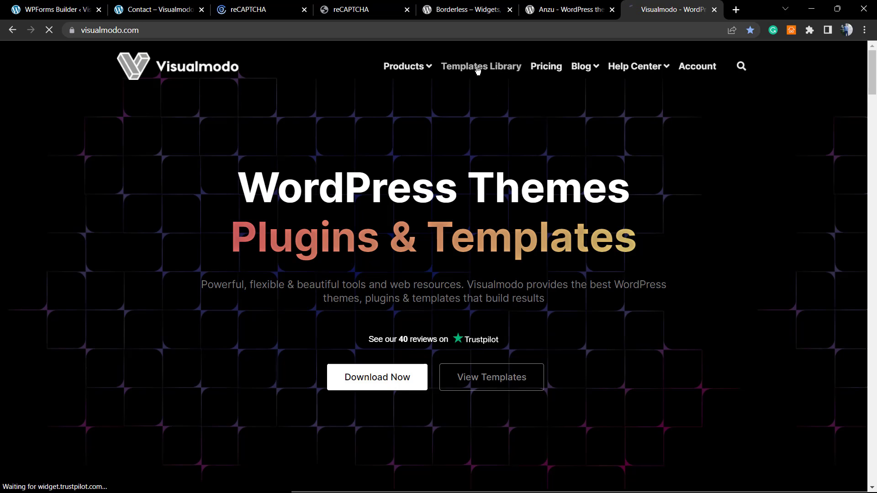
left_click(480, 65)
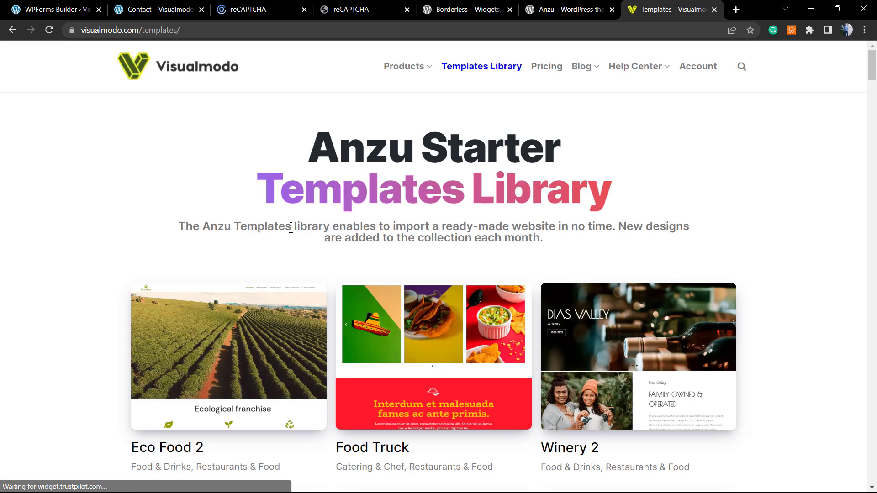
scroll("down", 3)
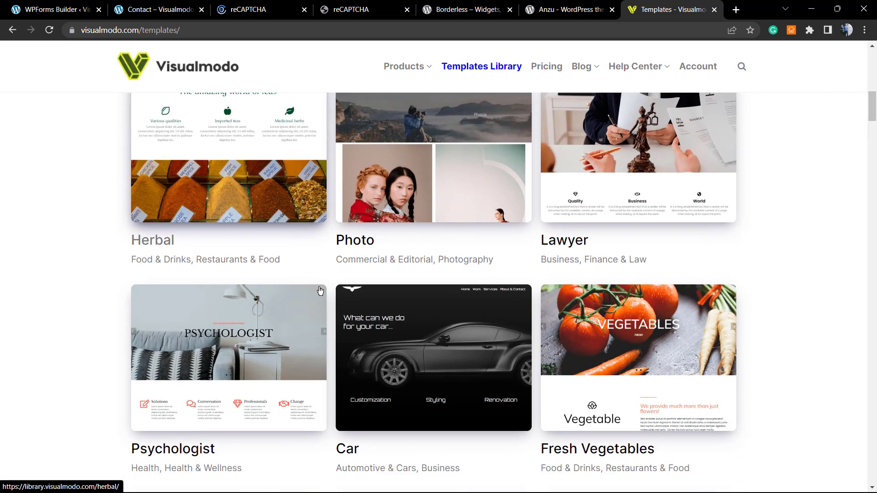
scroll("down", 3)
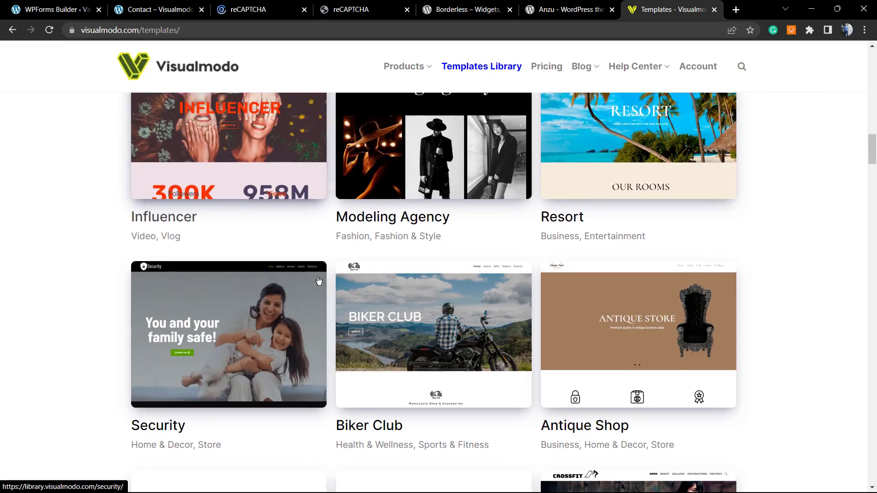
scroll("down", 3)
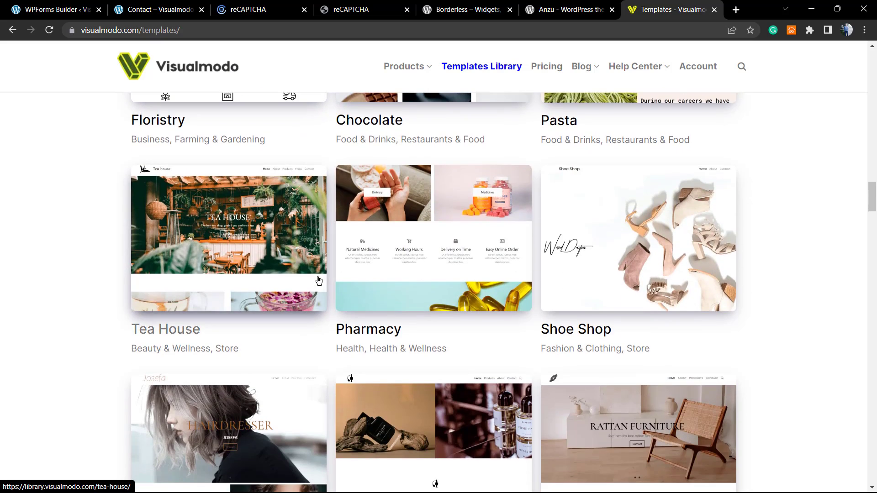